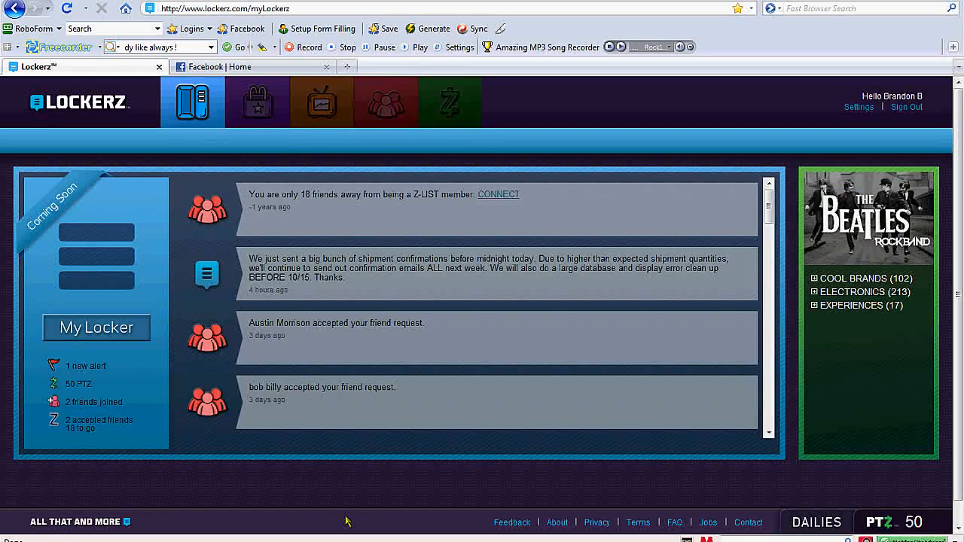
{"action": "mouse_move", "coordinate": [257, 102]}
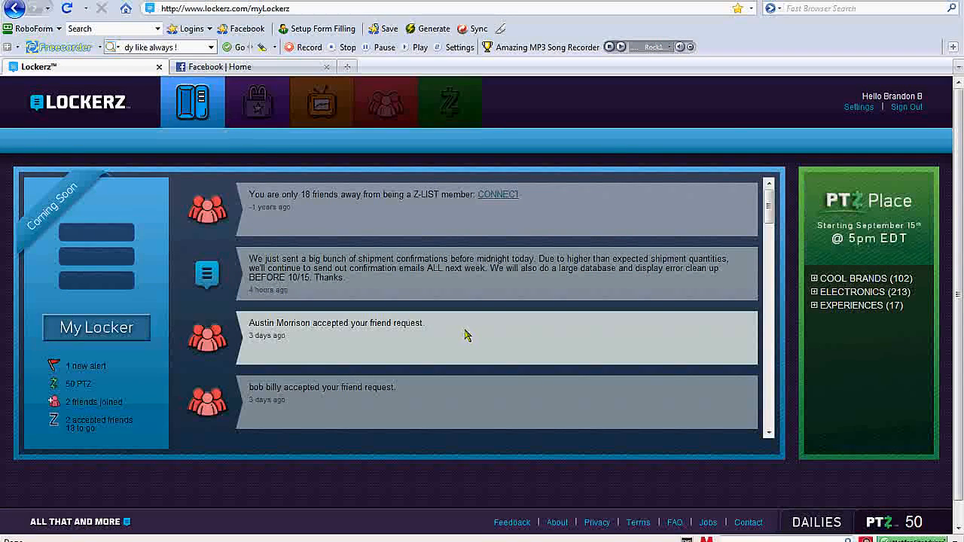
{"action": "mouse_move", "coordinate": [487, 341]}
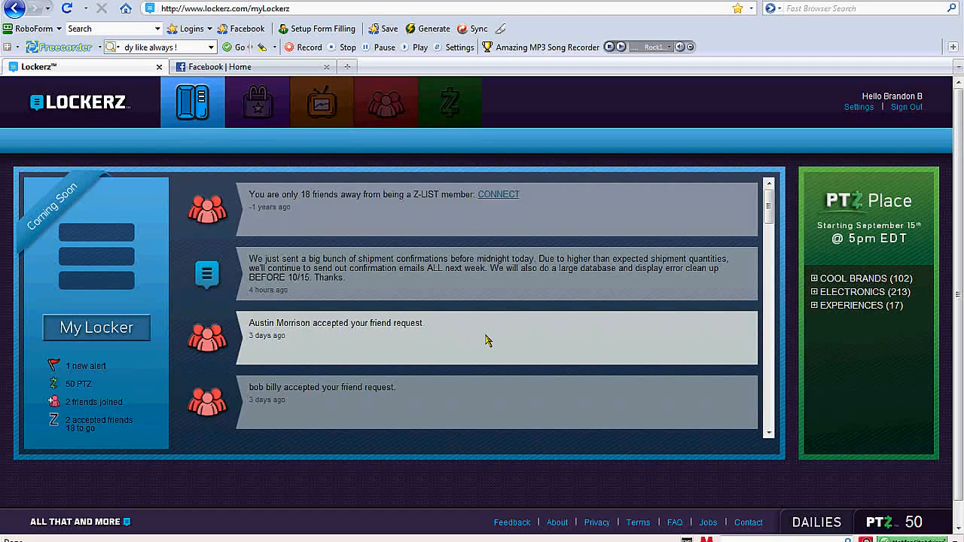
{"action": "mouse_move", "coordinate": [558, 317]}
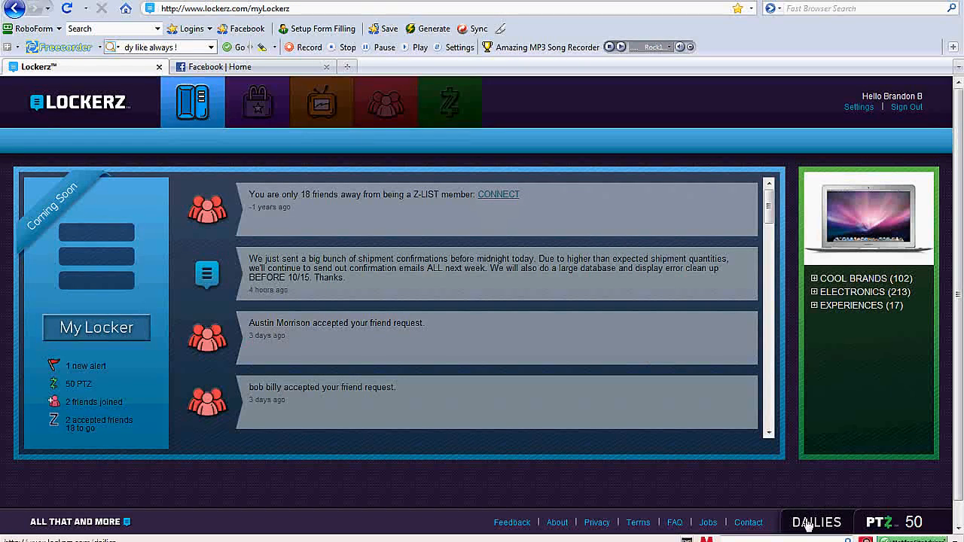
Open the Dailies page from the footer and scroll through the daily PTZ earning steps
{"action": "left_click", "coordinate": [816, 522]}
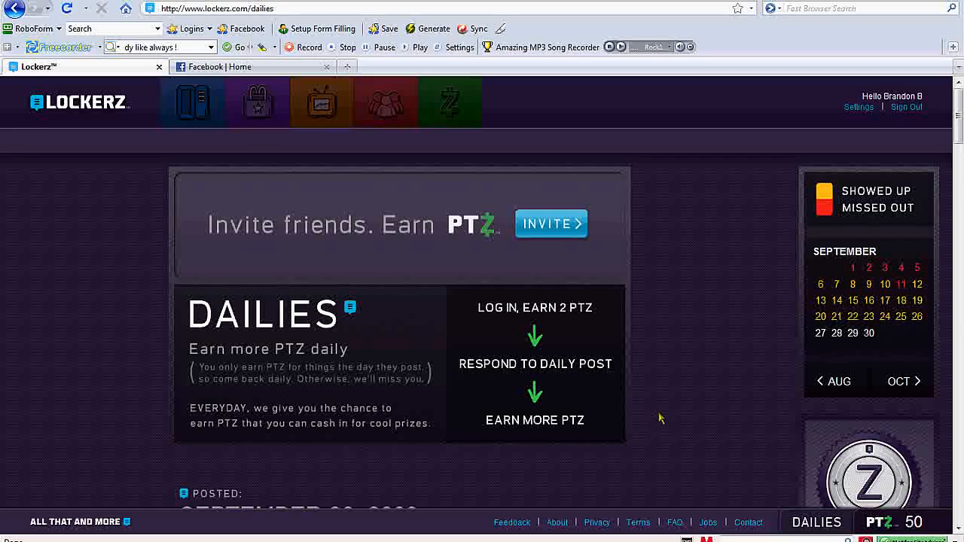
{"action": "scroll", "scroll_direction": "down", "scroll_amount": 3}
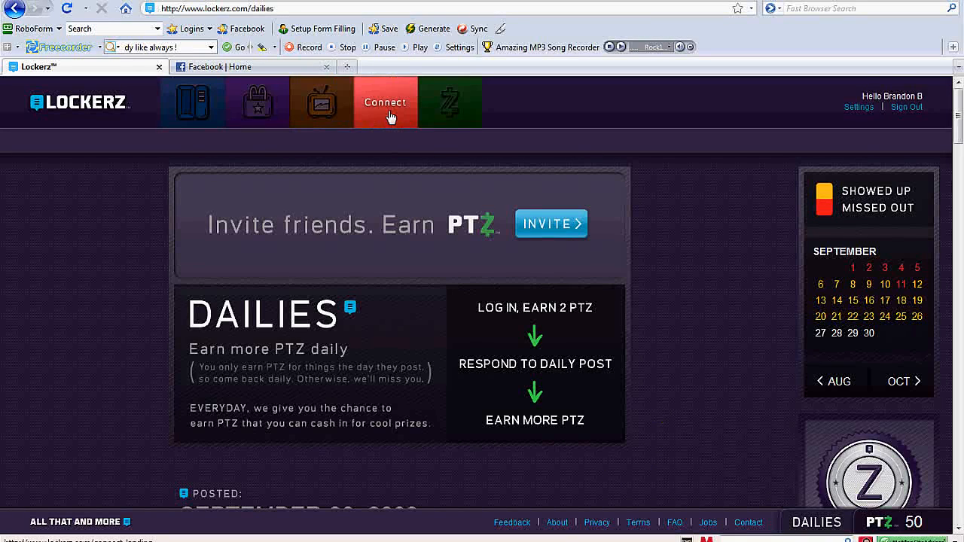
Open the Connect page and click into the friends' email and personal message boxes
{"action": "left_click", "coordinate": [385, 102]}
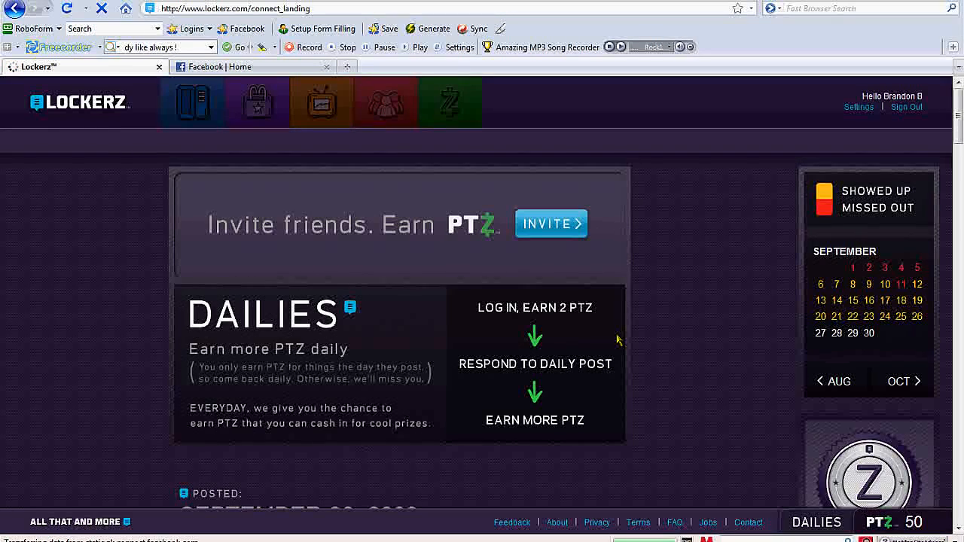
{"action": "left_click", "coordinate": [385, 102]}
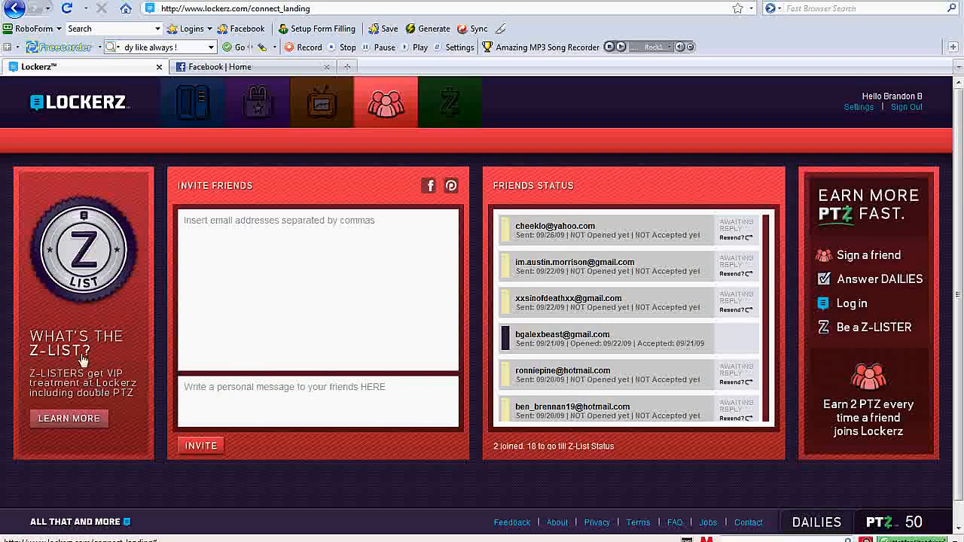
{"action": "mouse_move", "coordinate": [44, 361]}
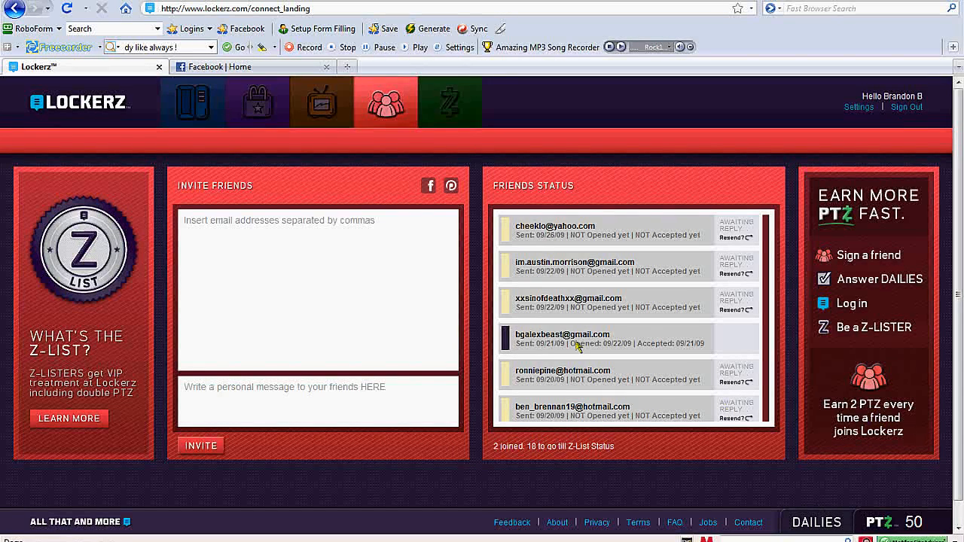
{"action": "mouse_move", "coordinate": [590, 347]}
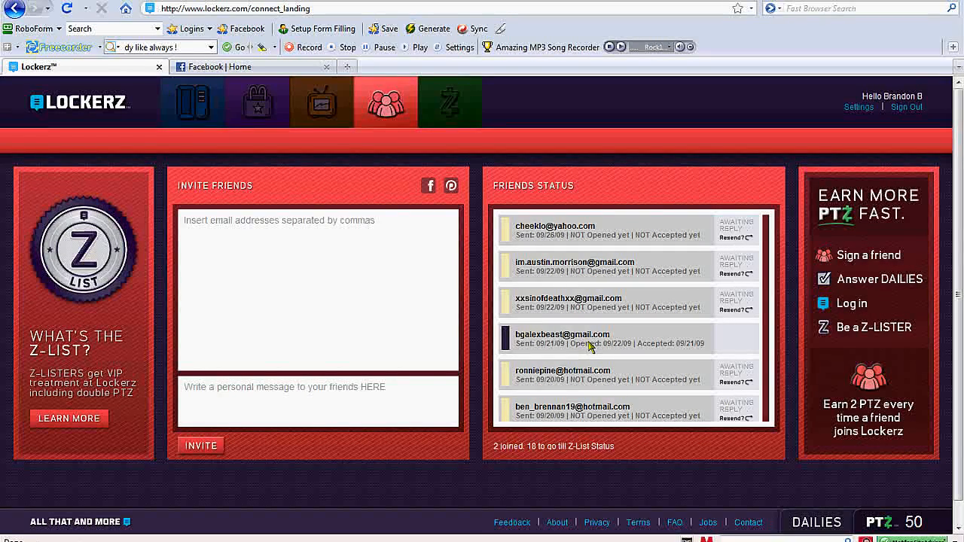
{"action": "mouse_move", "coordinate": [639, 410]}
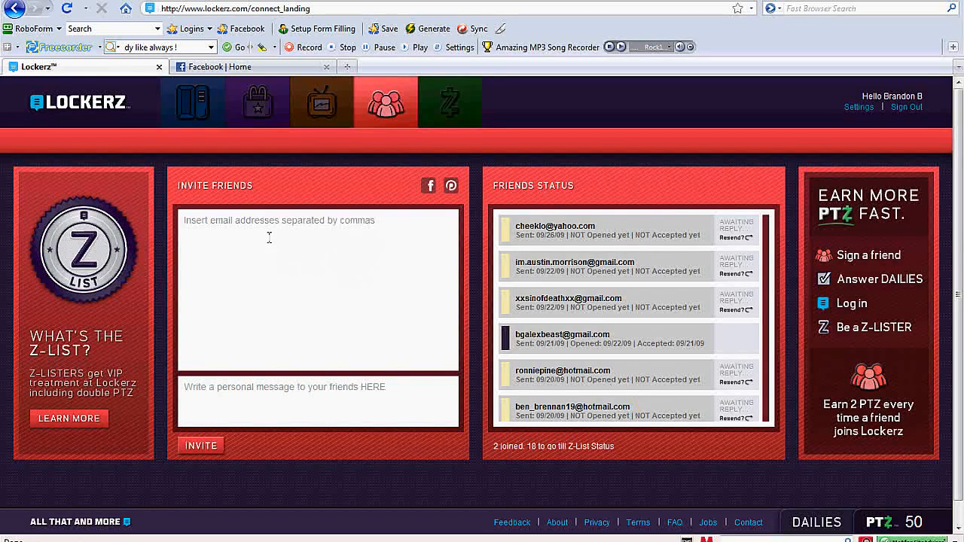
{"action": "left_click", "coordinate": [317, 288]}
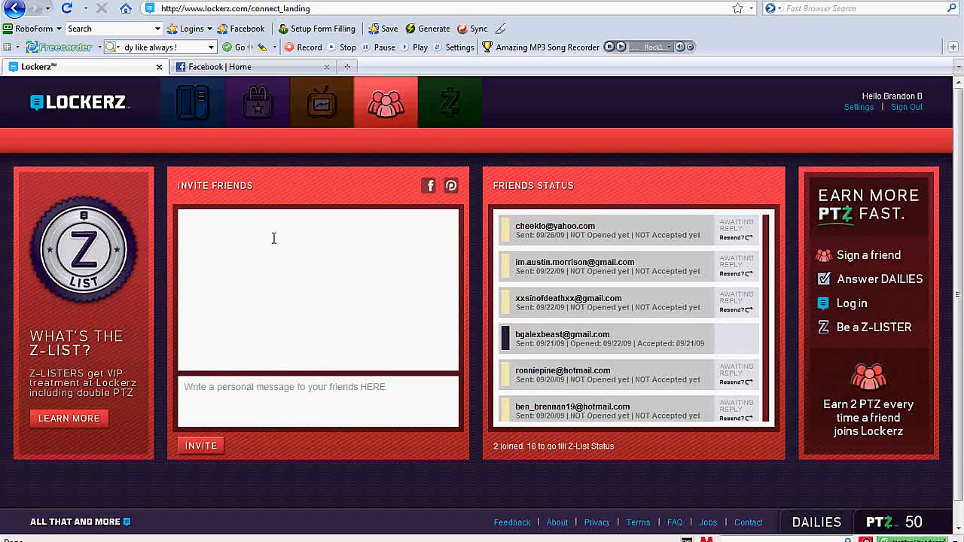
{"action": "left_click", "coordinate": [259, 399]}
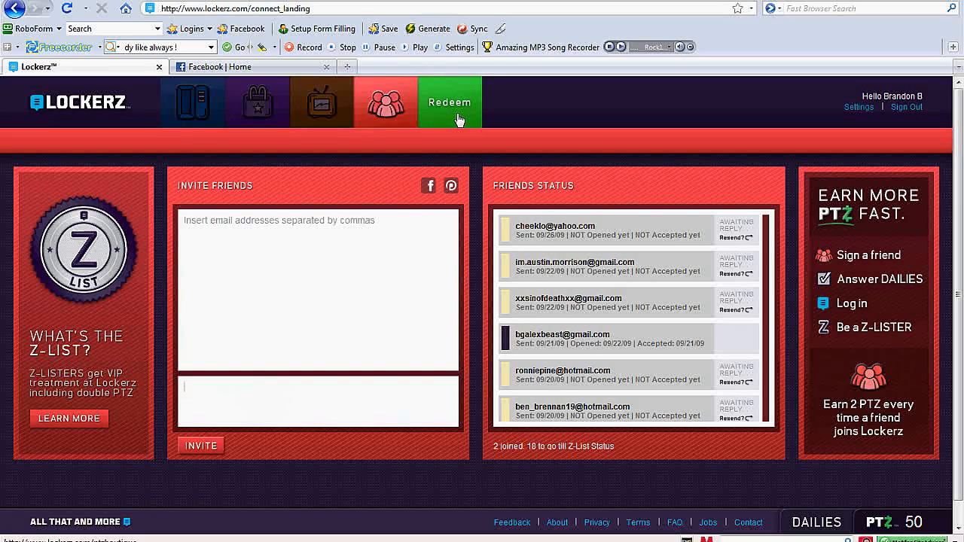
Open PTZ Place from the Redeem tab and scroll down to the catalog tiles
{"action": "left_click", "coordinate": [451, 102]}
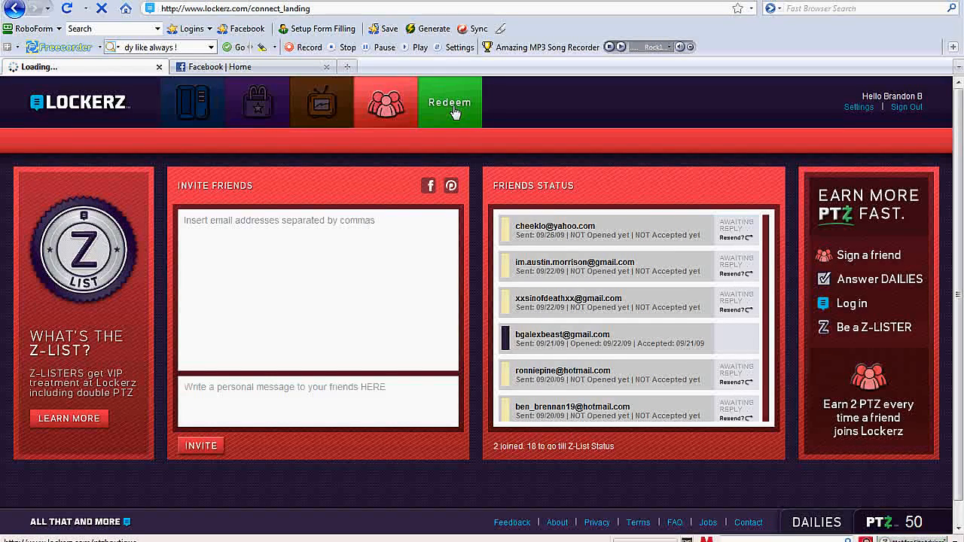
{"action": "left_click", "coordinate": [450, 102]}
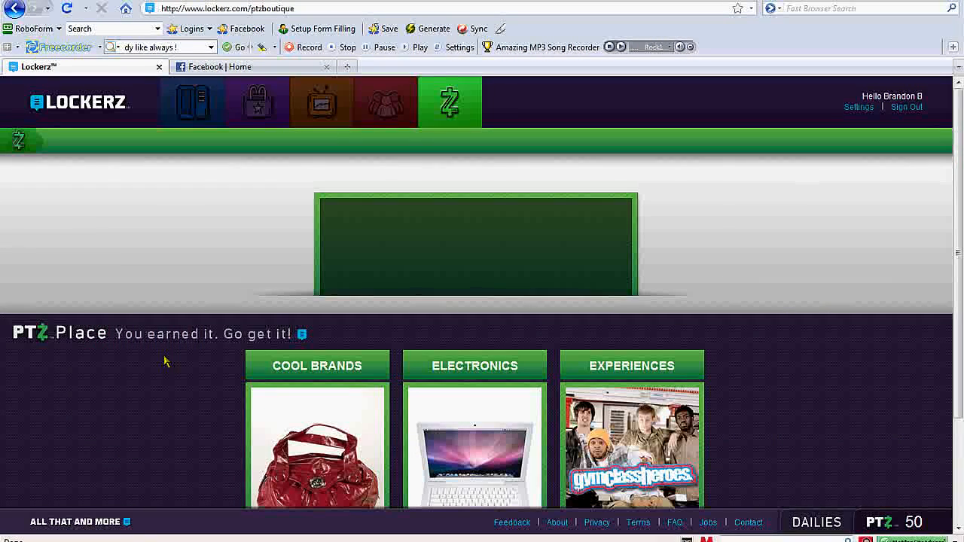
{"action": "scroll", "scroll_direction": "down", "scroll_amount": 3}
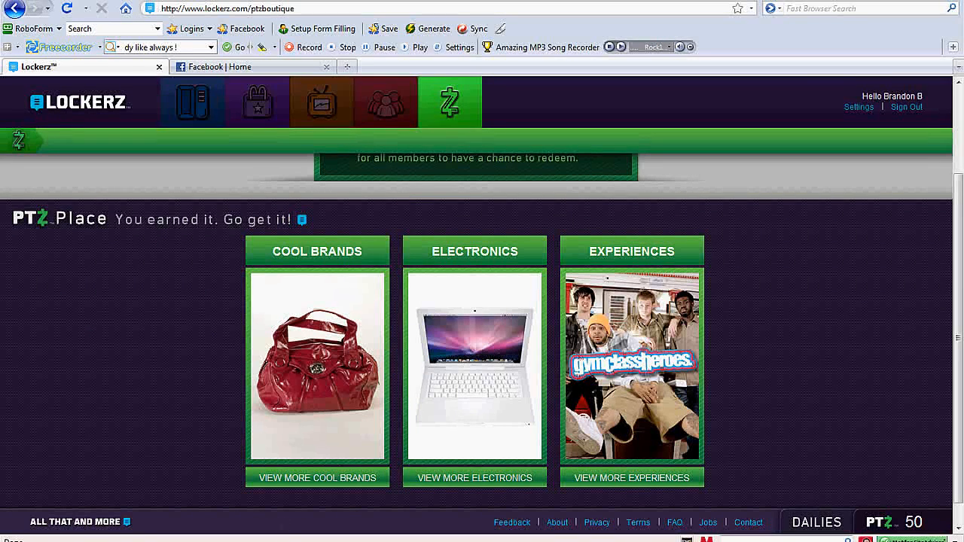
{"action": "left_click", "coordinate": [318, 365]}
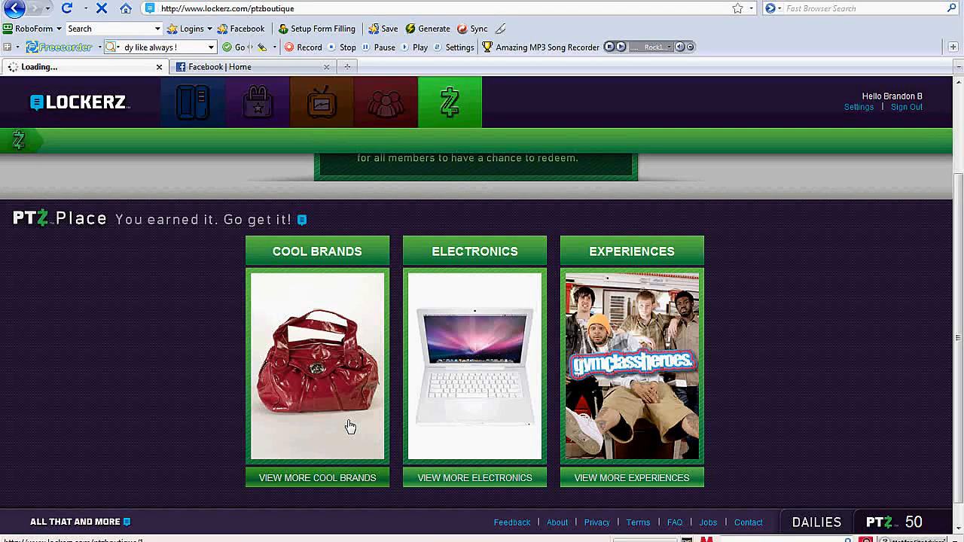
Open Cool Brands and scroll through its snowboards, bags, sunglasses, jewelry and cosmetics
{"action": "left_click", "coordinate": [317, 478]}
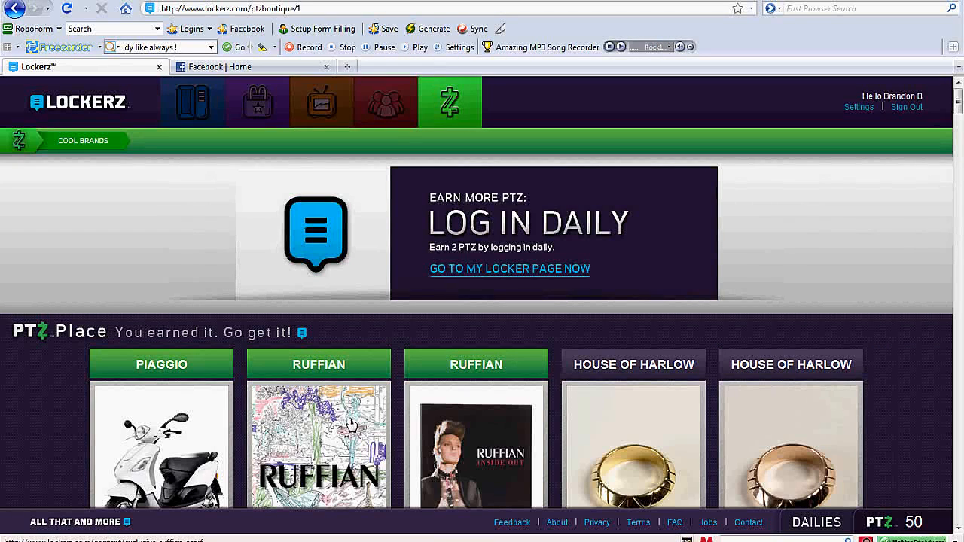
{"action": "scroll", "scroll_direction": "down", "scroll_amount": 3}
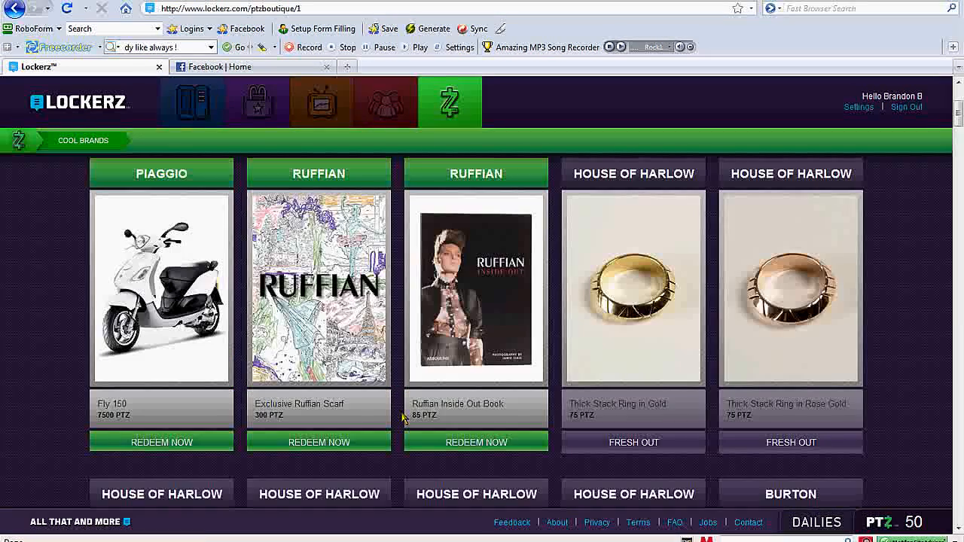
{"action": "scroll", "scroll_direction": "down", "scroll_amount": 3}
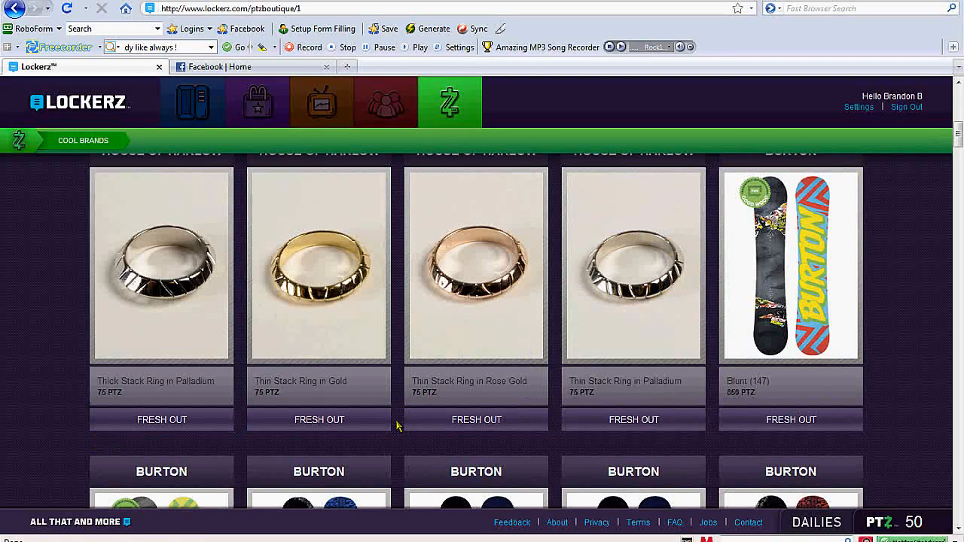
{"action": "scroll", "scroll_direction": "down", "scroll_amount": 3}
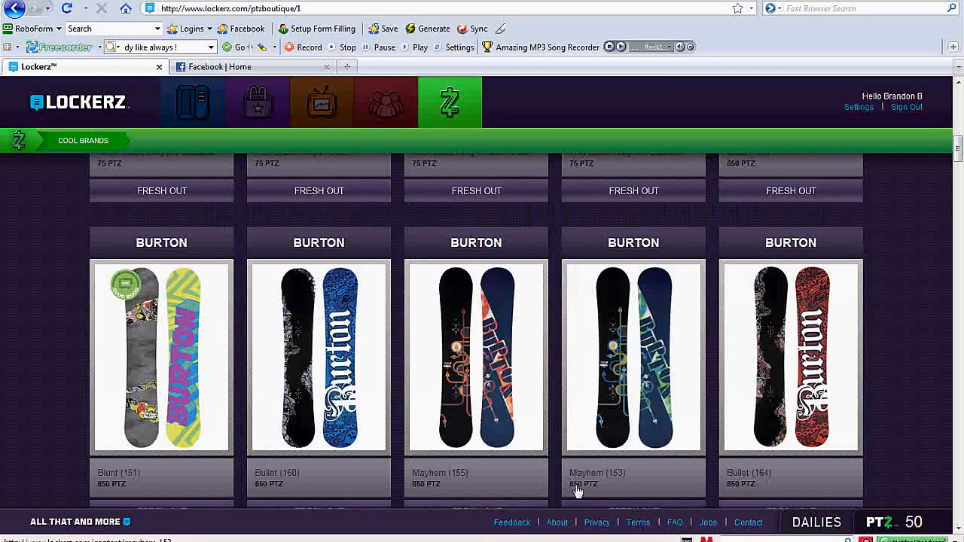
{"action": "scroll", "scroll_direction": "down", "scroll_amount": 3}
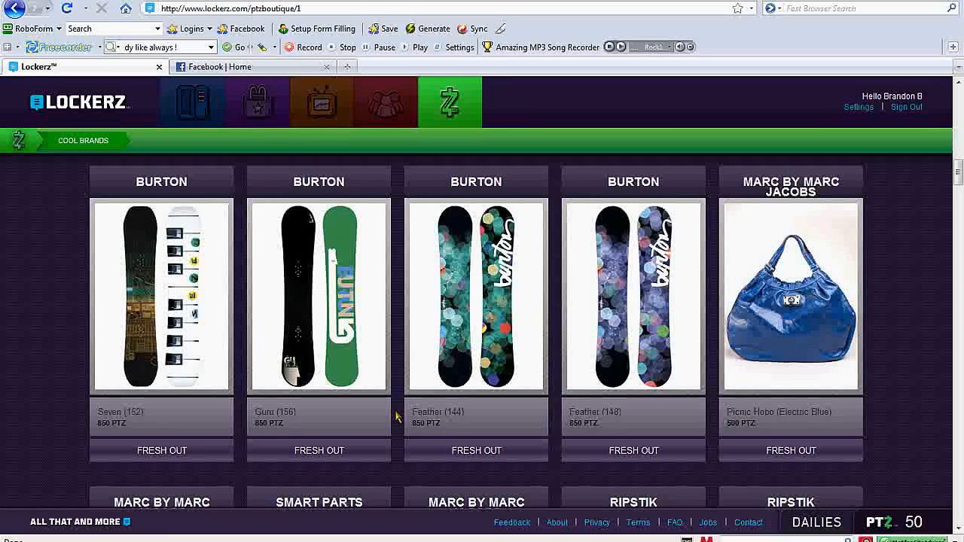
{"action": "scroll", "scroll_direction": "down", "scroll_amount": 3}
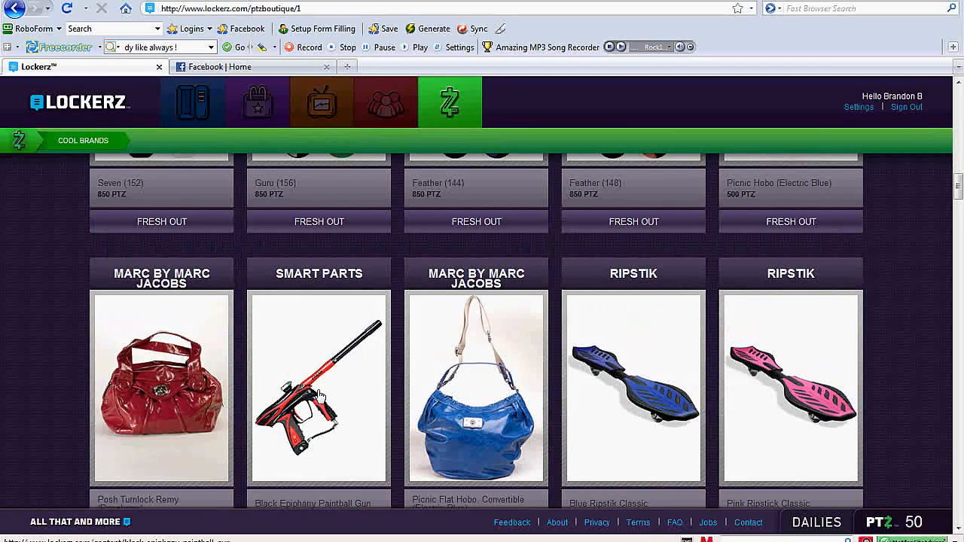
{"action": "scroll", "scroll_direction": "down", "scroll_amount": 3}
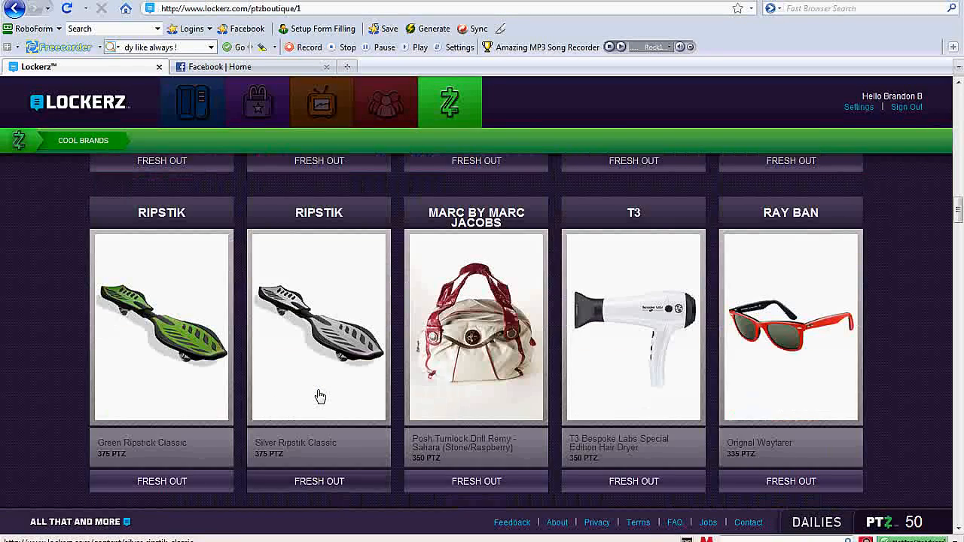
{"action": "scroll", "scroll_direction": "down", "scroll_amount": 3}
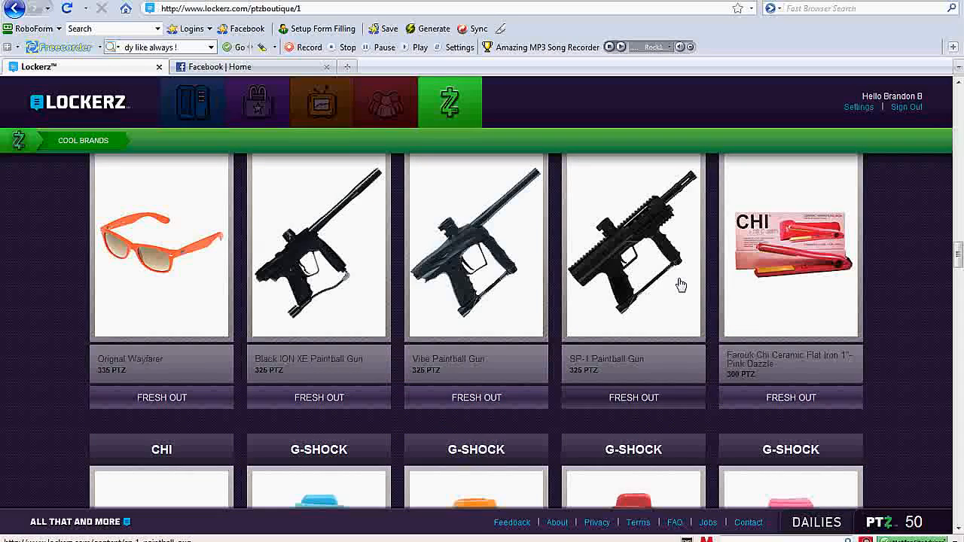
{"action": "scroll", "scroll_direction": "down", "scroll_amount": 3}
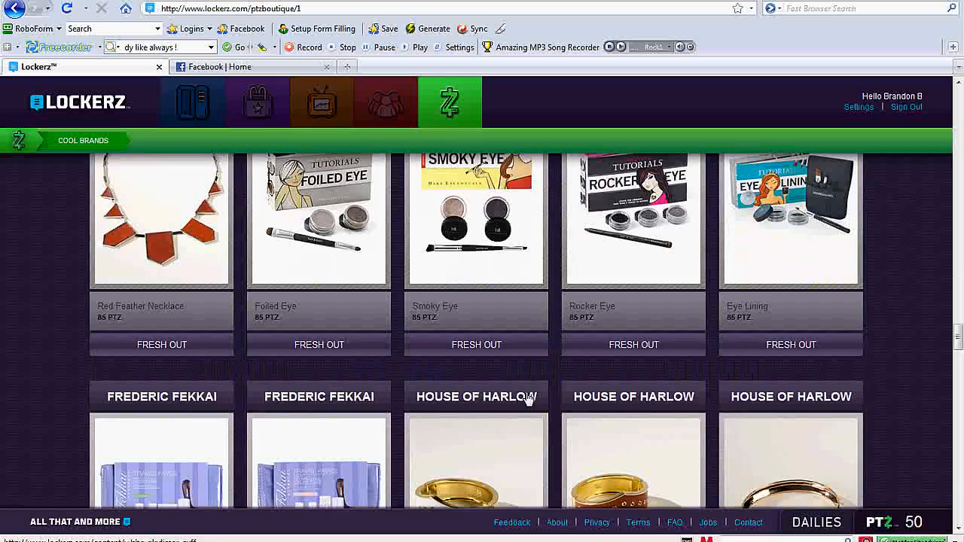
{"action": "scroll", "scroll_direction": "down", "scroll_amount": 3}
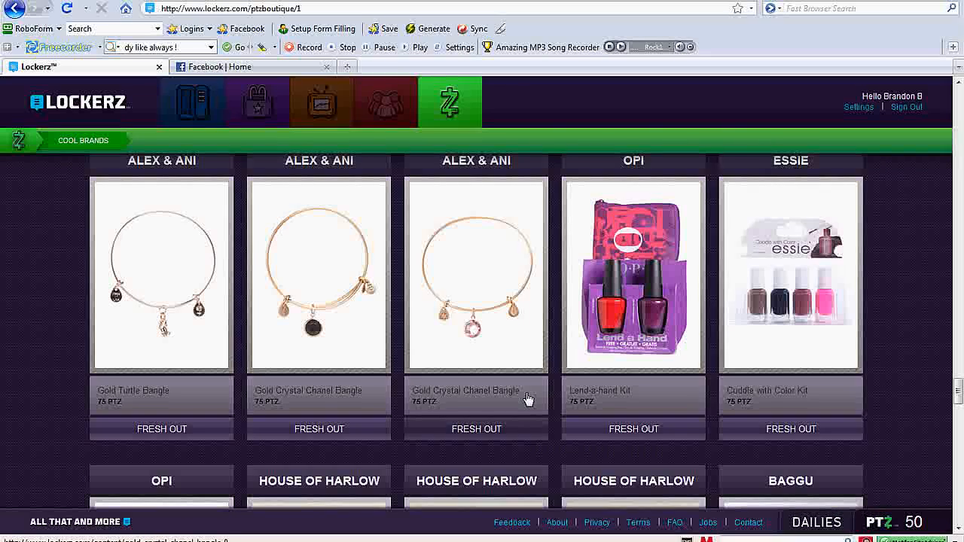
{"action": "scroll", "scroll_direction": "down", "scroll_amount": 3}
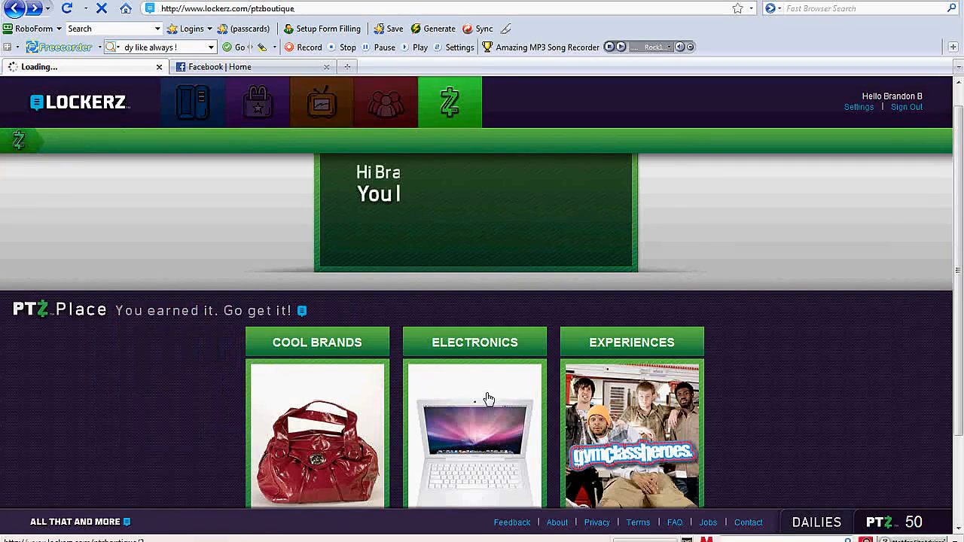
Open the Electronics catalog and scroll through its games, USB flash drives and iPhone skins
{"action": "left_click", "coordinate": [475, 342]}
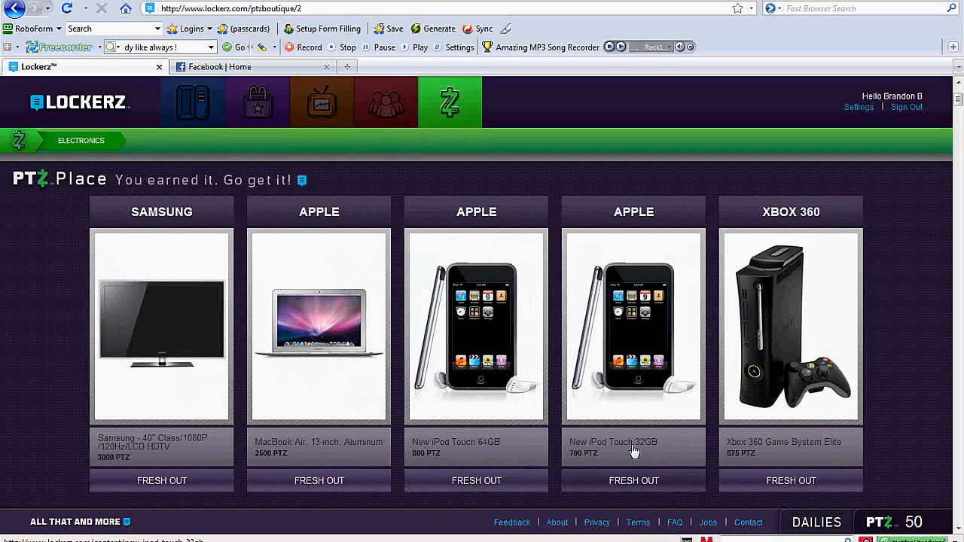
{"action": "mouse_move", "coordinate": [603, 459]}
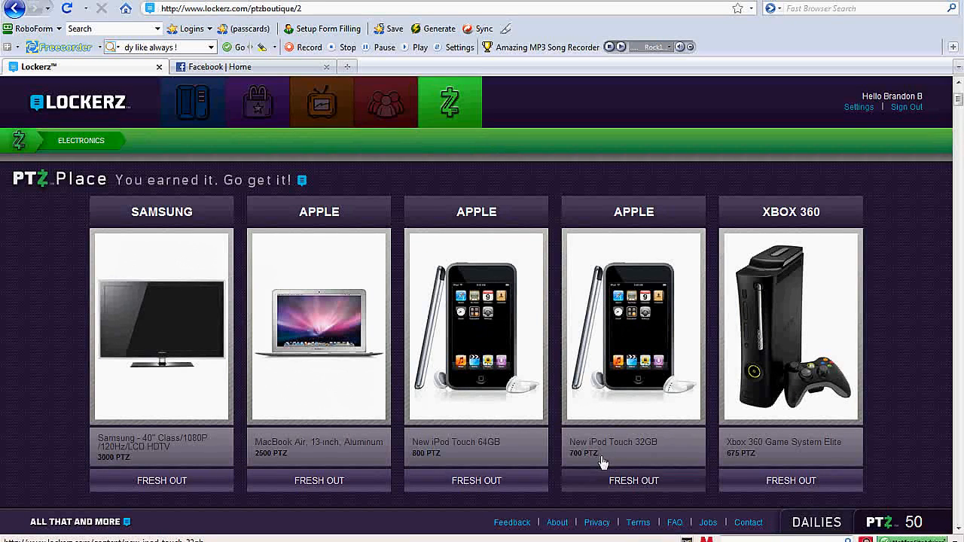
{"action": "mouse_move", "coordinate": [735, 466]}
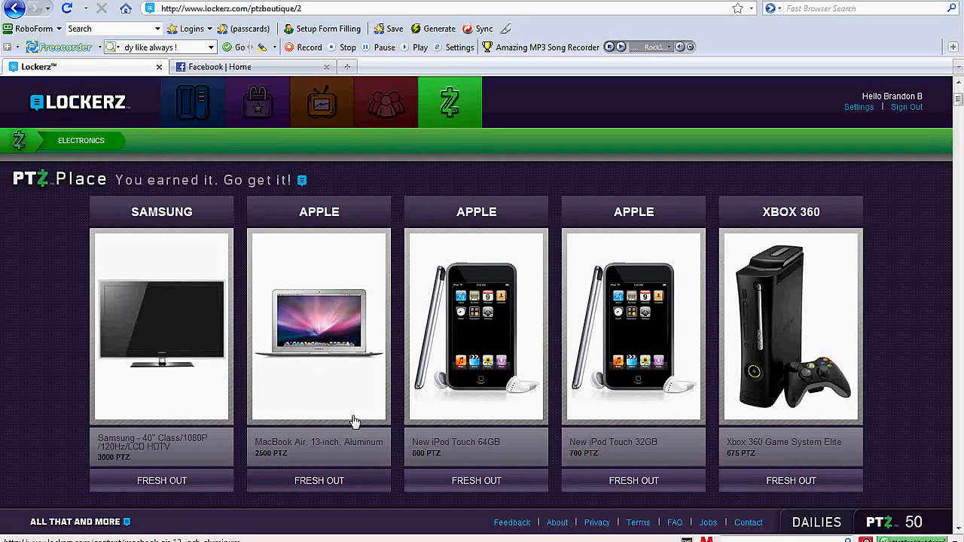
{"action": "mouse_move", "coordinate": [228, 415]}
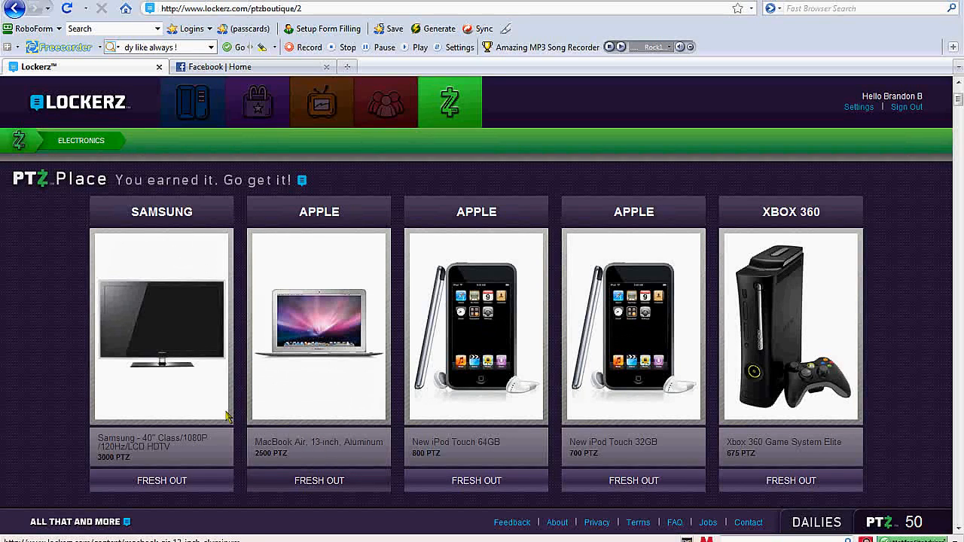
{"action": "mouse_move", "coordinate": [181, 371]}
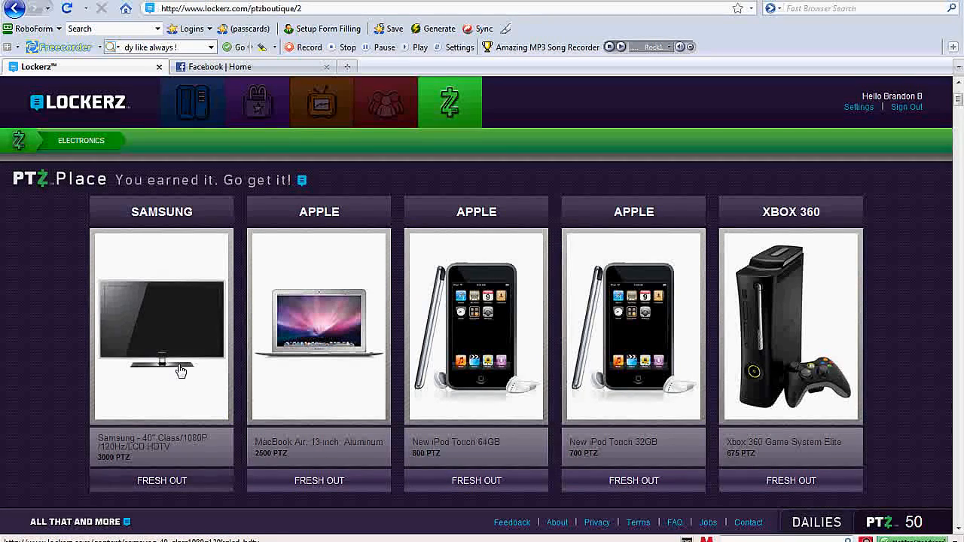
{"action": "mouse_move", "coordinate": [199, 386]}
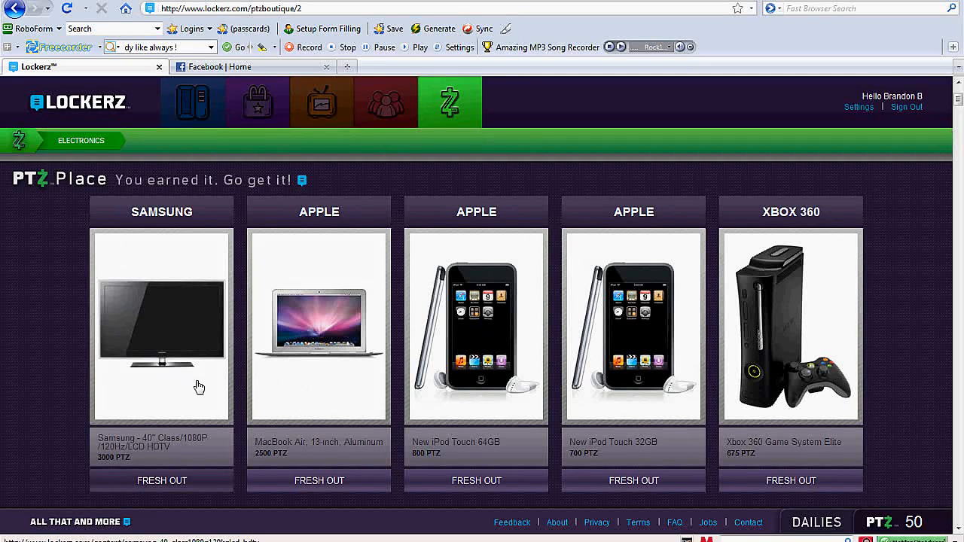
{"action": "mouse_move", "coordinate": [559, 409]}
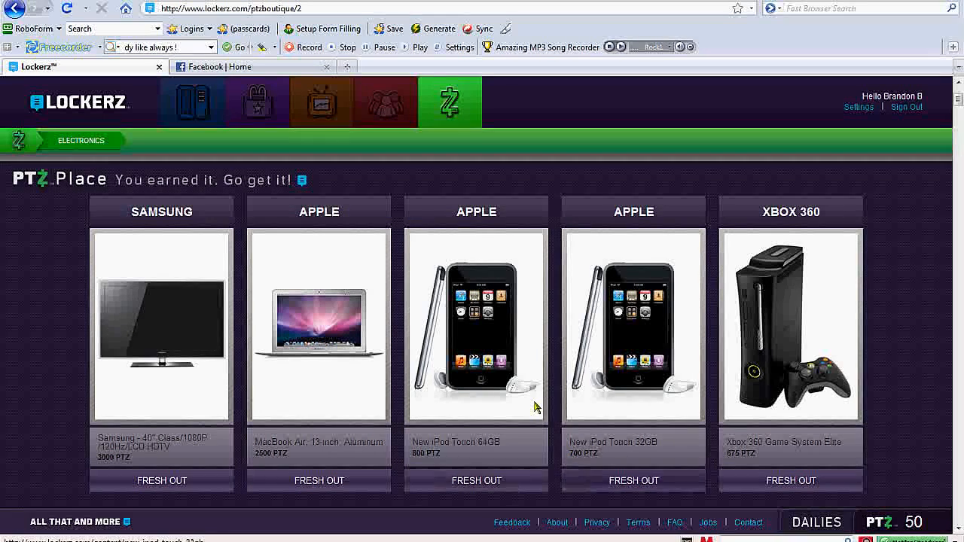
{"action": "mouse_move", "coordinate": [581, 380]}
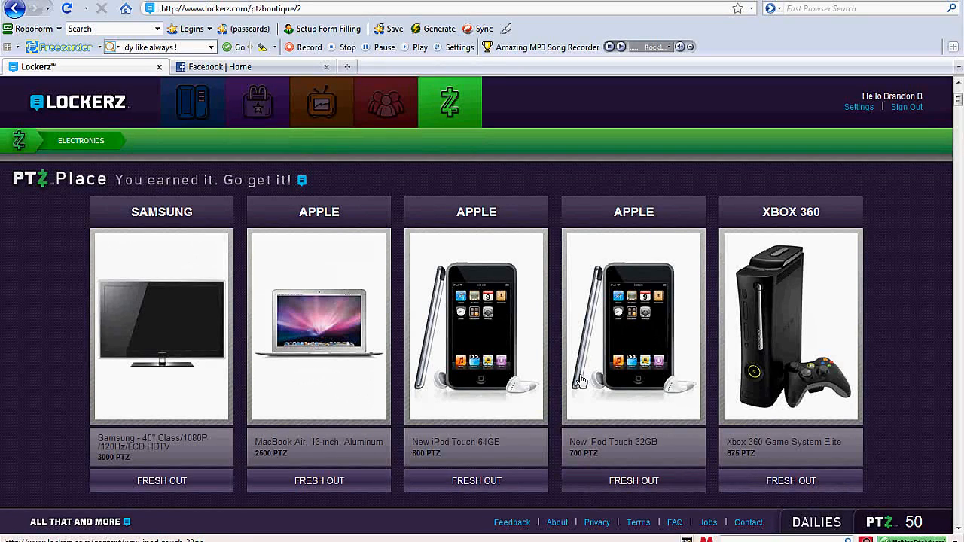
{"action": "mouse_move", "coordinate": [553, 382]}
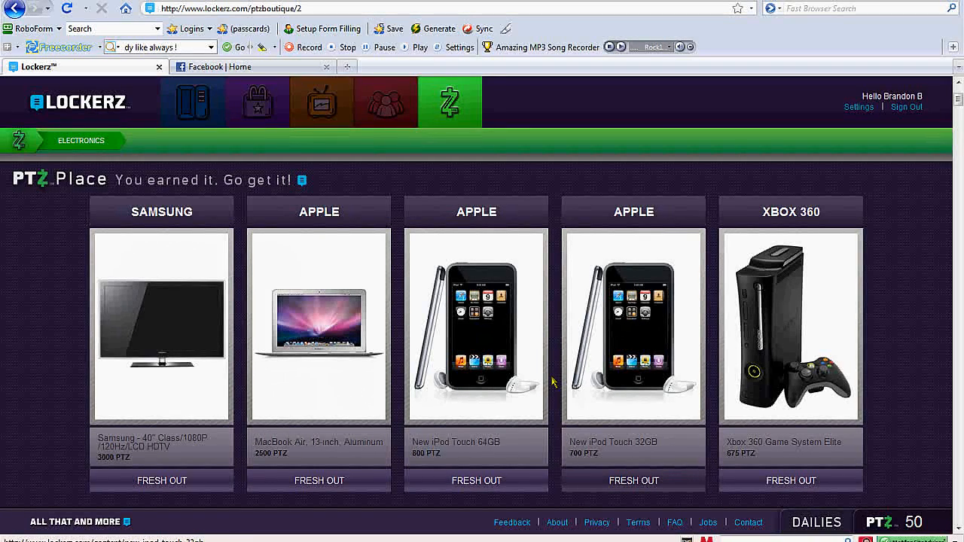
{"action": "scroll", "scroll_direction": "down", "scroll_amount": 3}
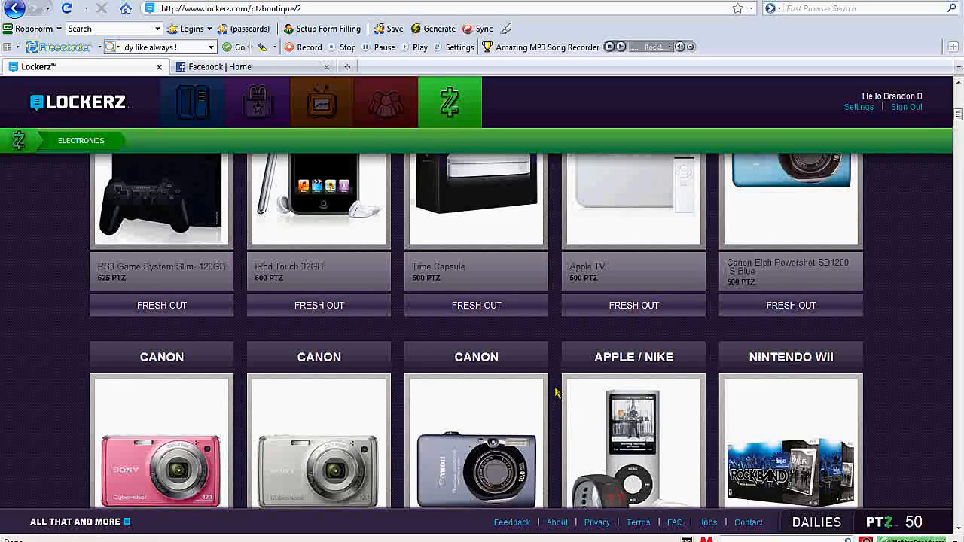
{"action": "scroll", "scroll_direction": "down", "scroll_amount": 3}
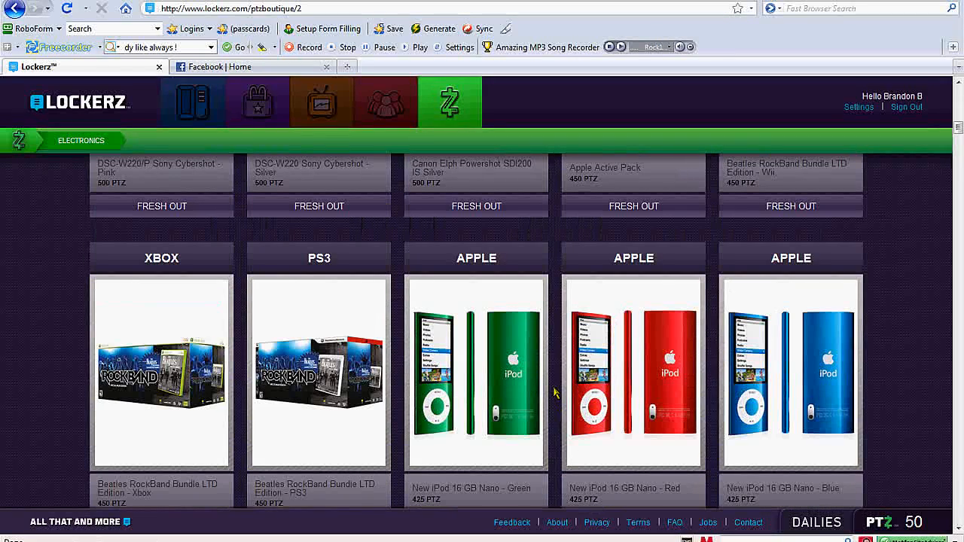
{"action": "scroll", "scroll_direction": "down", "scroll_amount": 3}
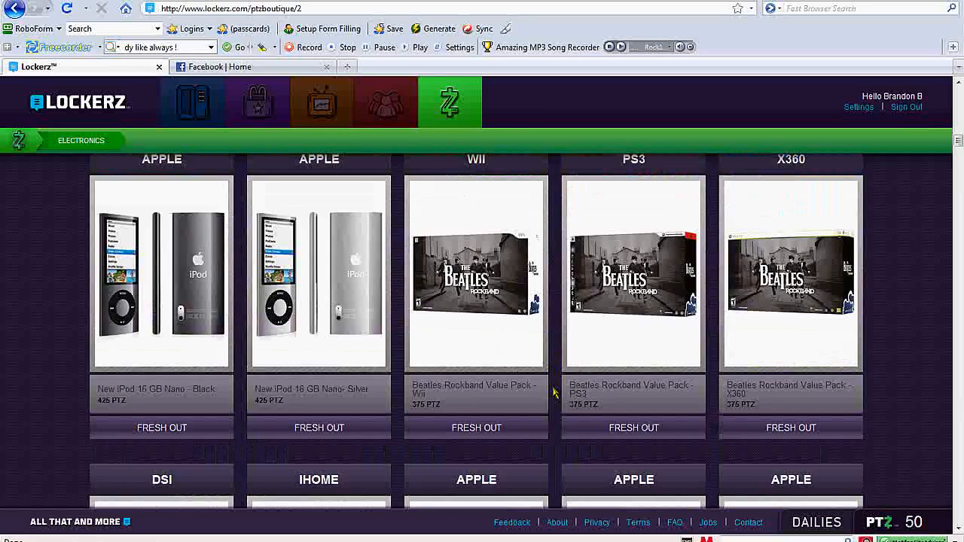
{"action": "scroll", "scroll_direction": "down", "scroll_amount": 3}
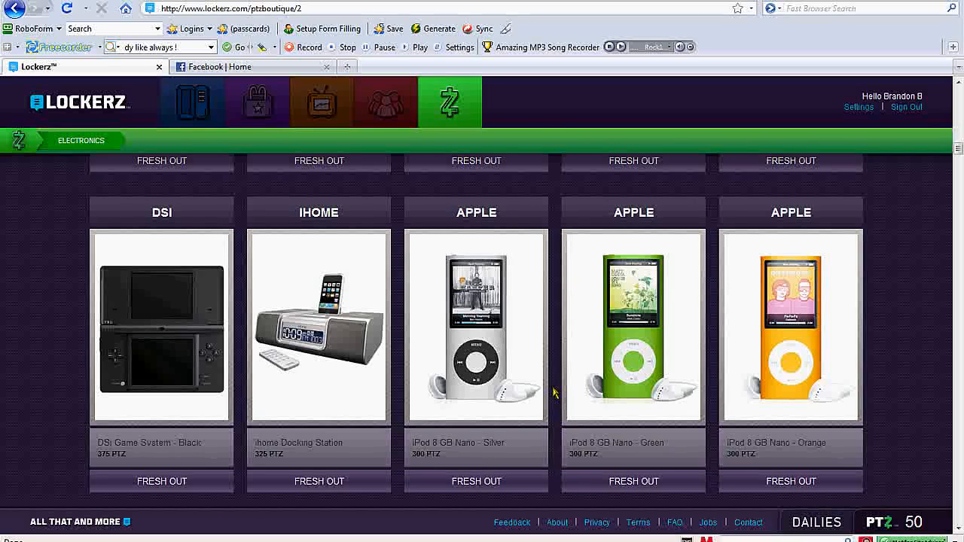
{"action": "scroll", "scroll_direction": "down", "scroll_amount": 3}
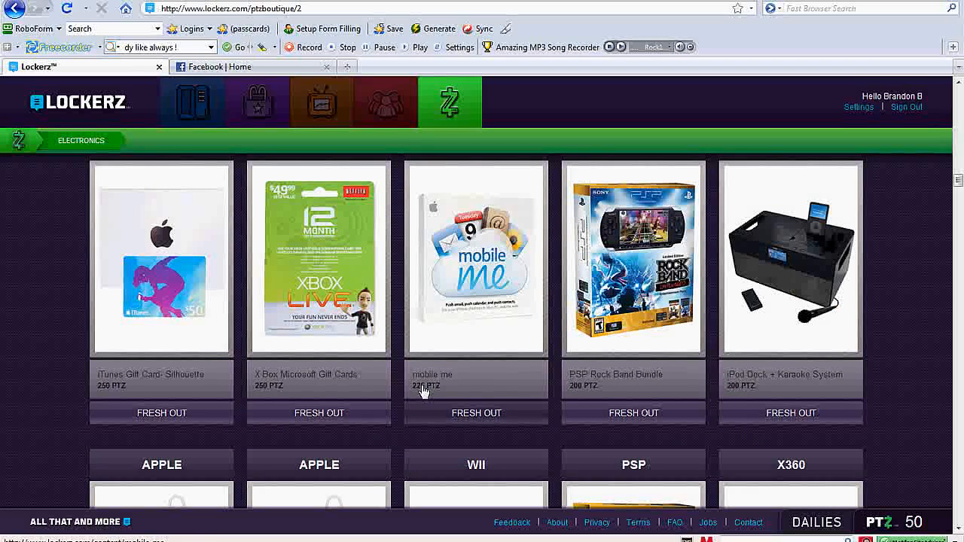
{"action": "scroll", "scroll_direction": "down", "scroll_amount": 3}
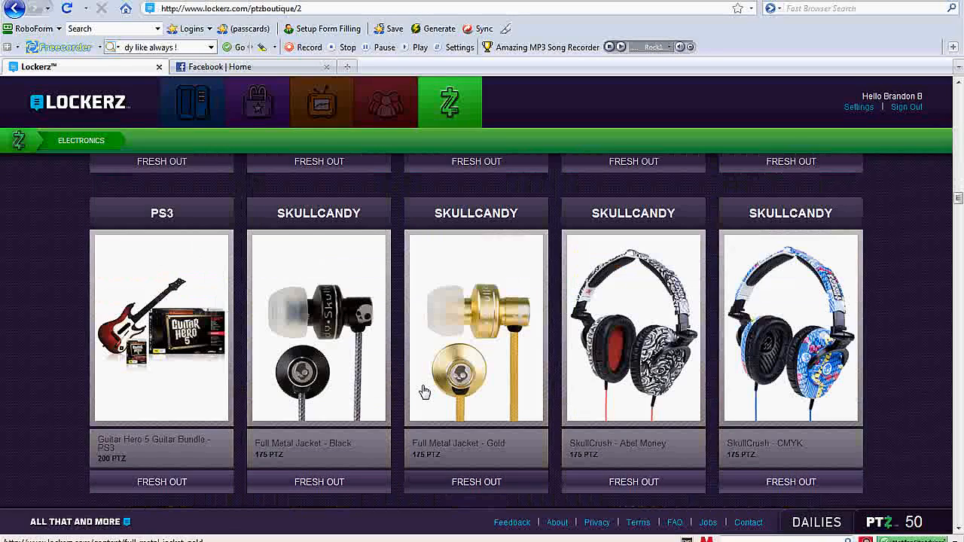
{"action": "scroll", "scroll_direction": "down", "scroll_amount": 3}
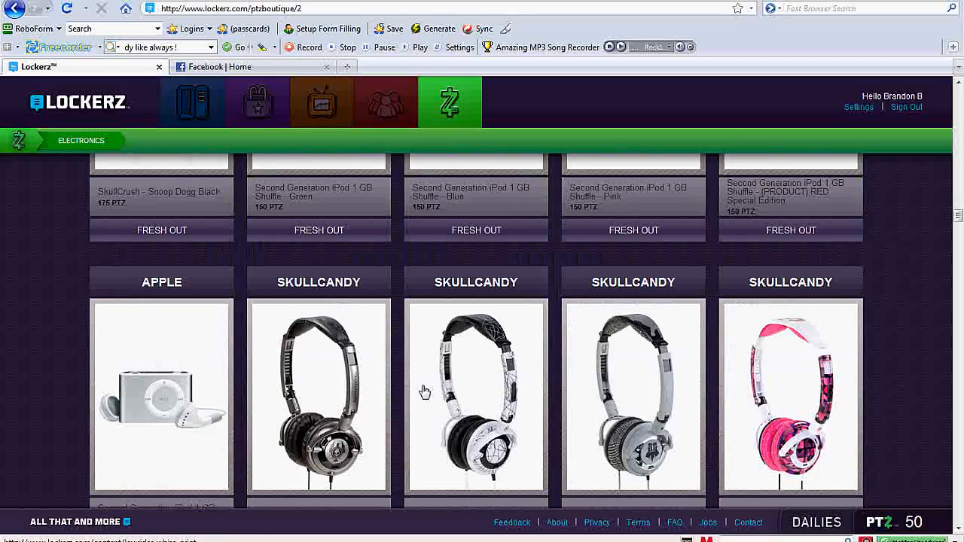
{"action": "scroll", "scroll_direction": "down", "scroll_amount": 3}
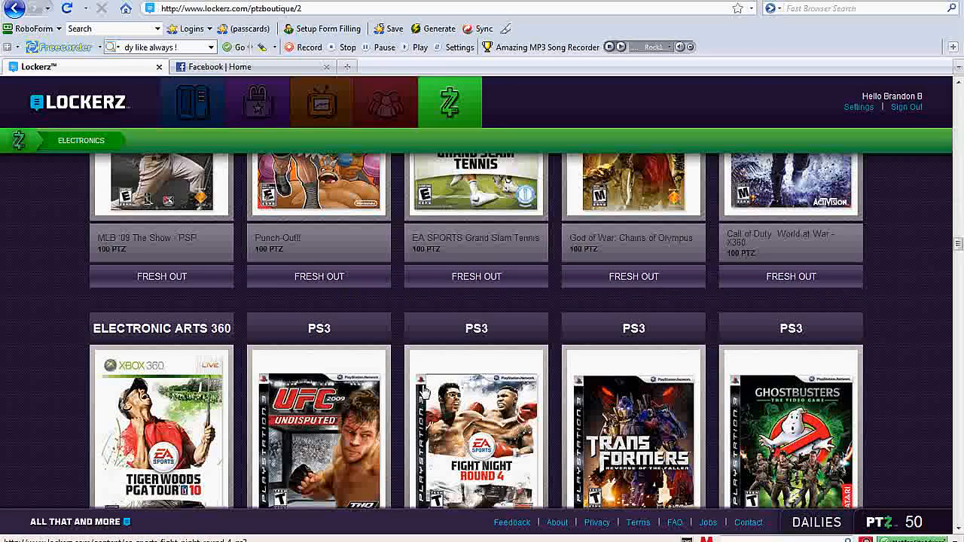
{"action": "scroll", "scroll_direction": "down", "scroll_amount": 3}
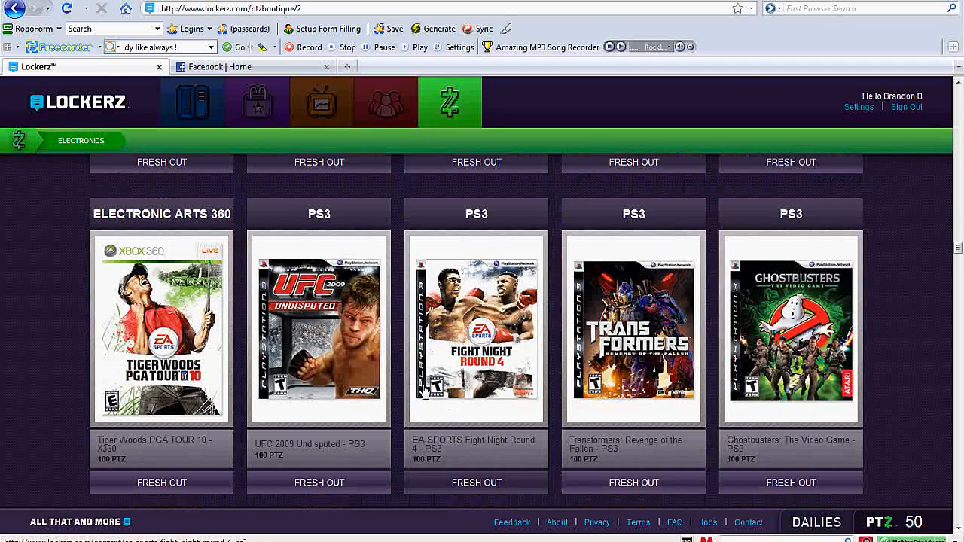
{"action": "mouse_move", "coordinate": [503, 410]}
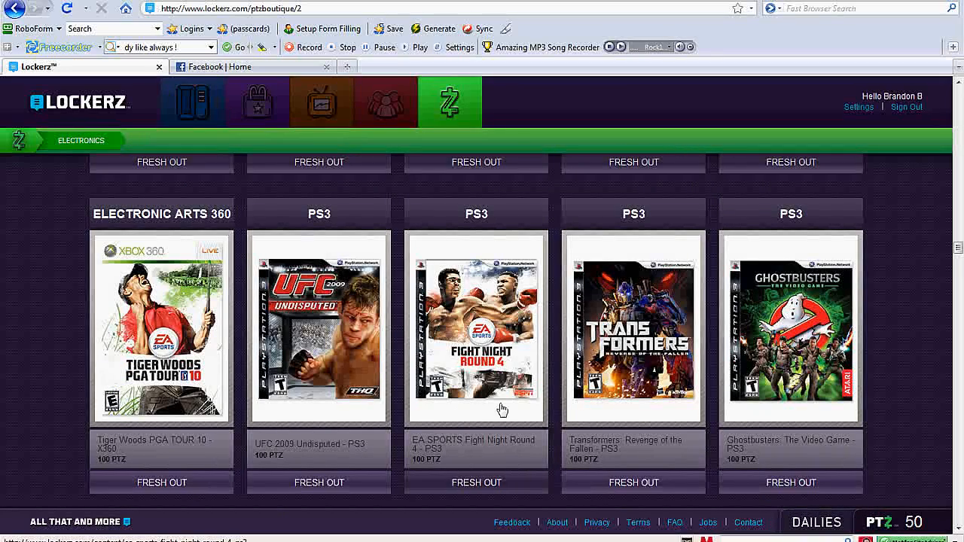
{"action": "scroll", "scroll_direction": "down", "scroll_amount": 3}
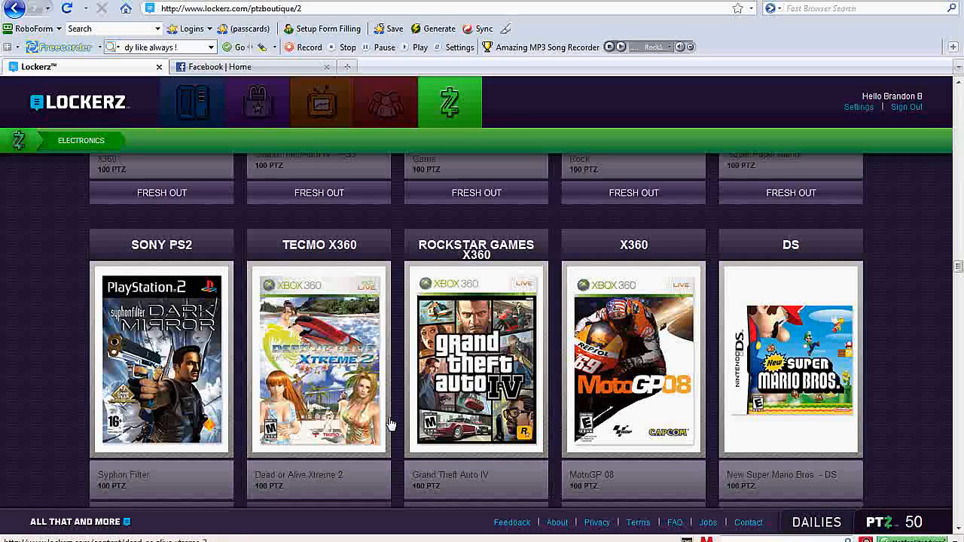
{"action": "scroll", "scroll_direction": "down", "scroll_amount": 3}
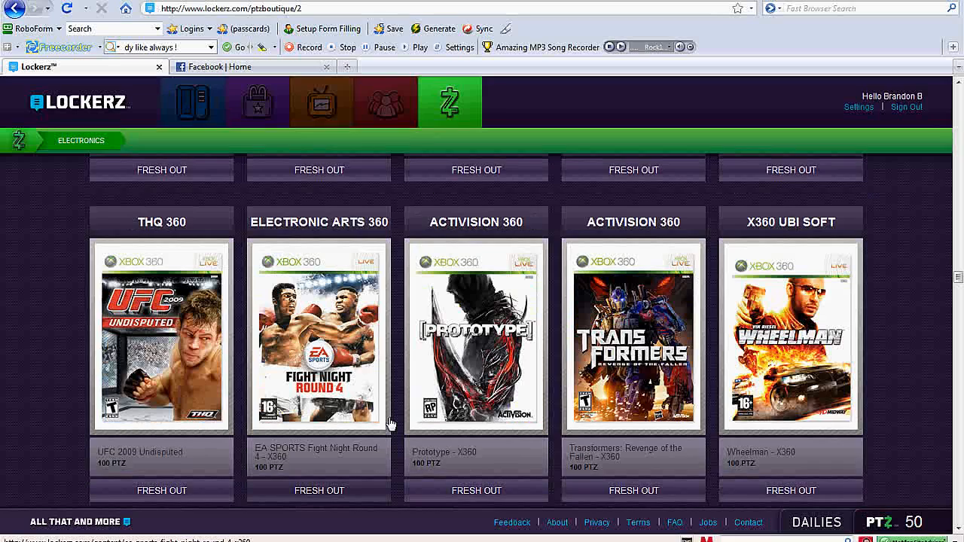
{"action": "scroll", "scroll_direction": "down", "scroll_amount": 3}
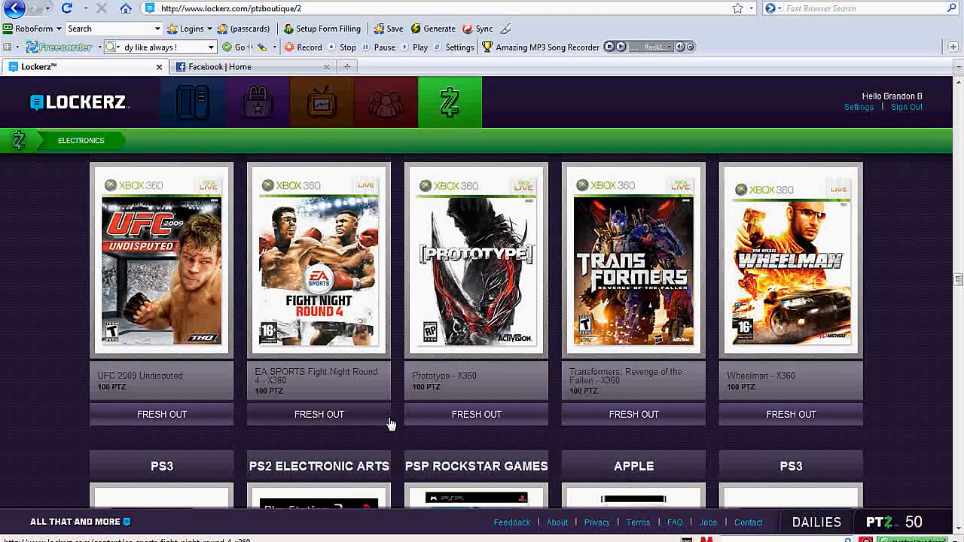
{"action": "scroll", "scroll_direction": "down", "scroll_amount": 3}
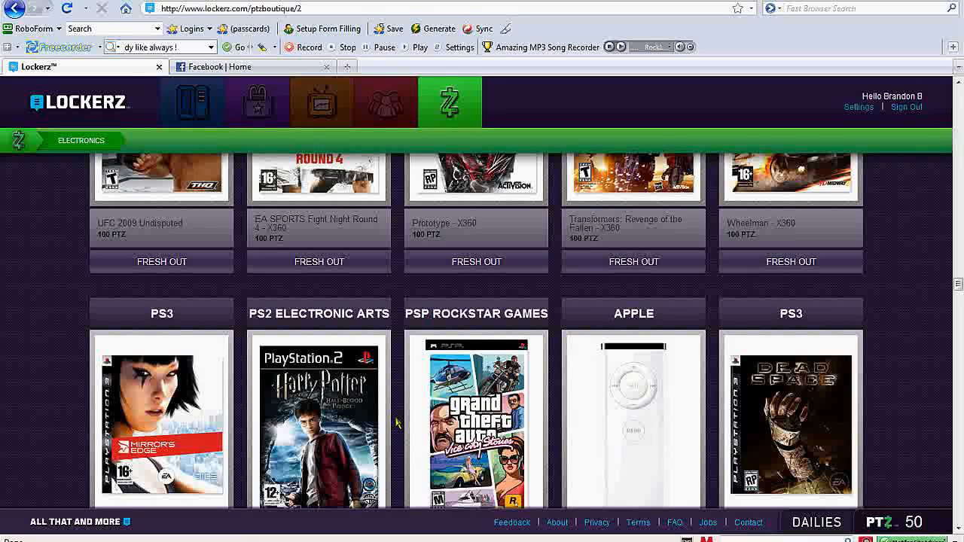
{"action": "scroll", "scroll_direction": "down", "scroll_amount": 3}
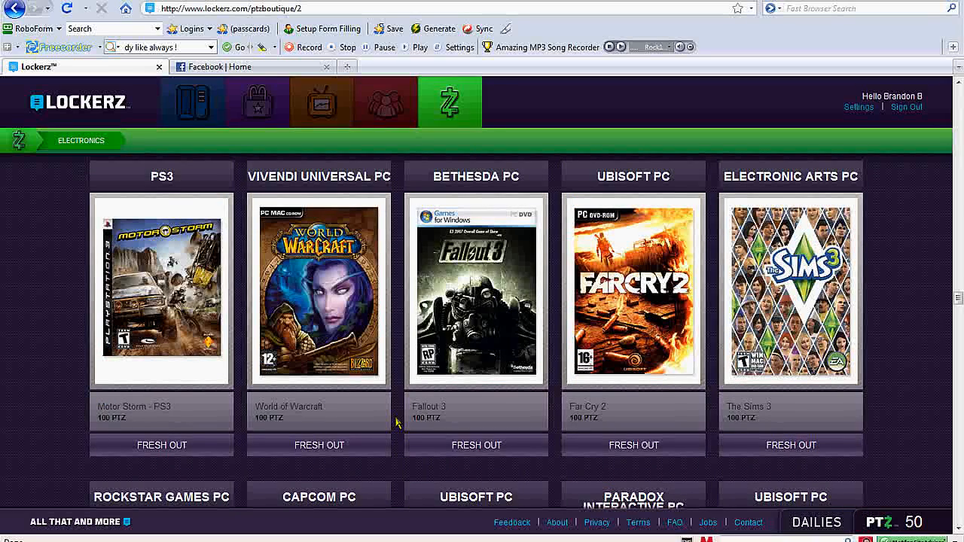
{"action": "scroll", "scroll_direction": "down", "scroll_amount": 3}
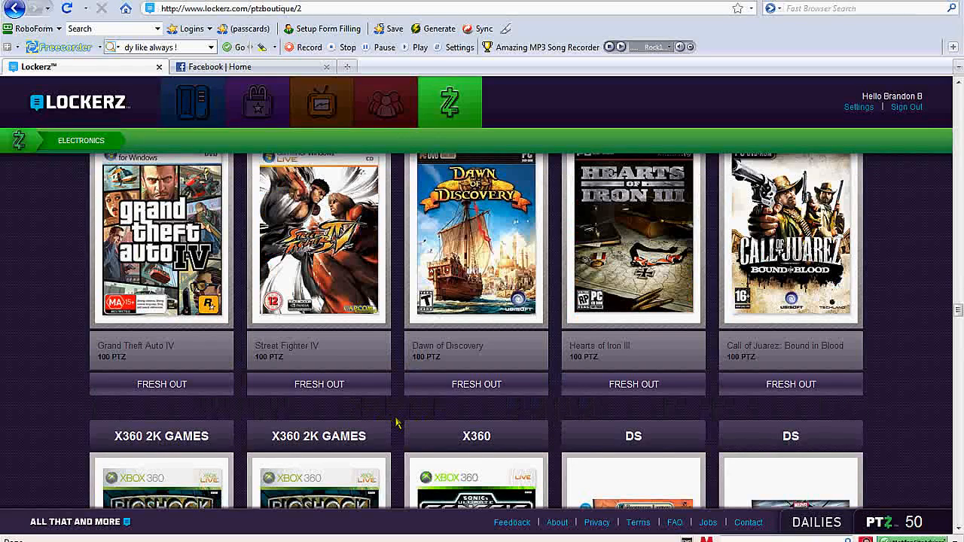
{"action": "scroll", "scroll_direction": "down", "scroll_amount": 3}
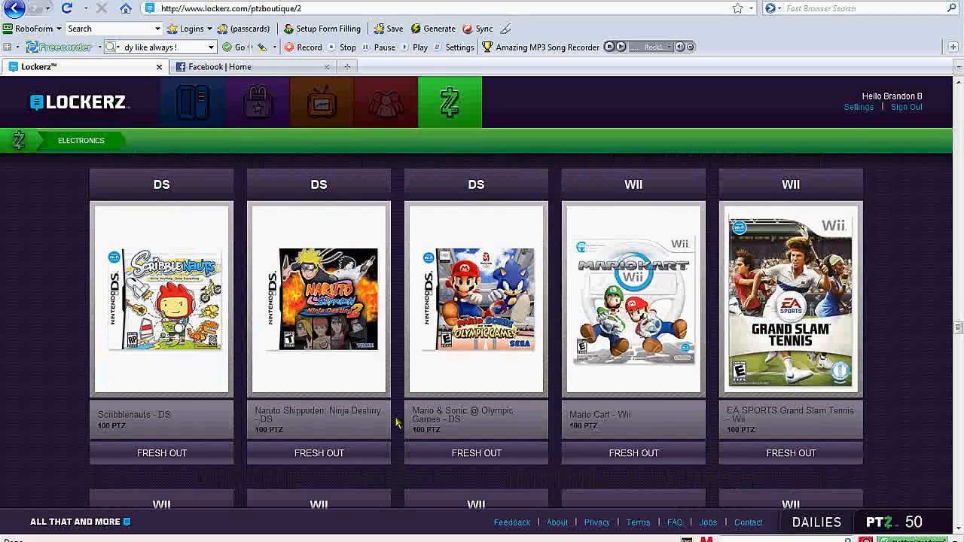
{"action": "scroll", "scroll_direction": "down", "scroll_amount": 3}
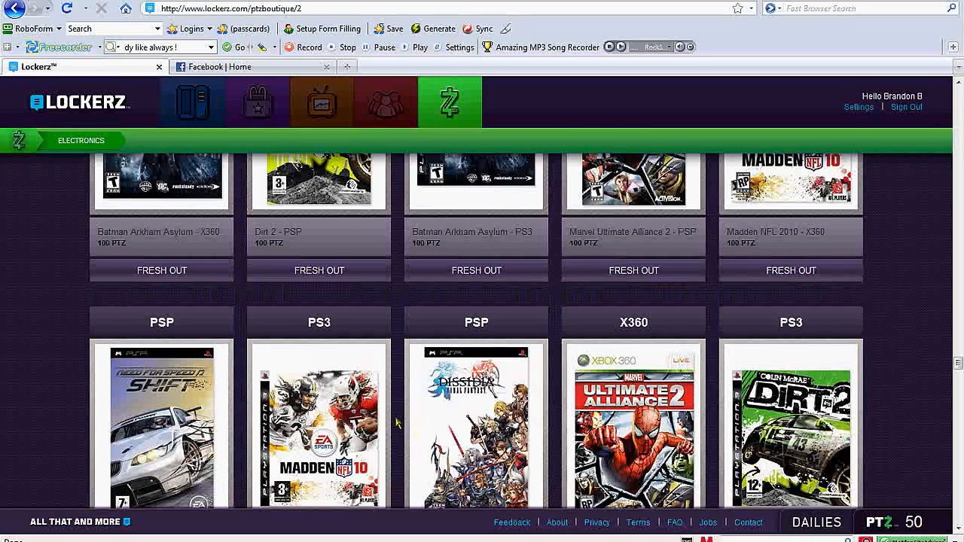
{"action": "scroll", "scroll_direction": "down", "scroll_amount": 3}
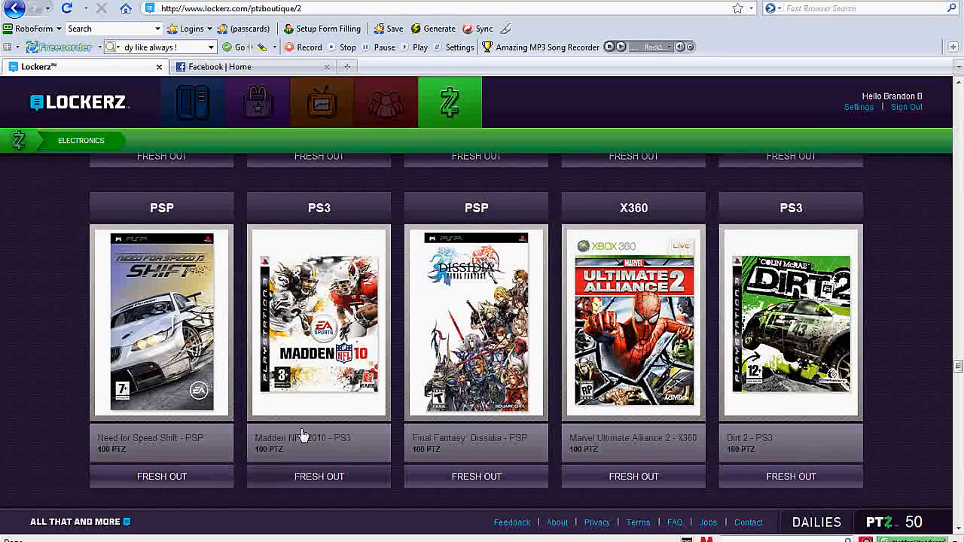
{"action": "scroll", "scroll_direction": "down", "scroll_amount": 3}
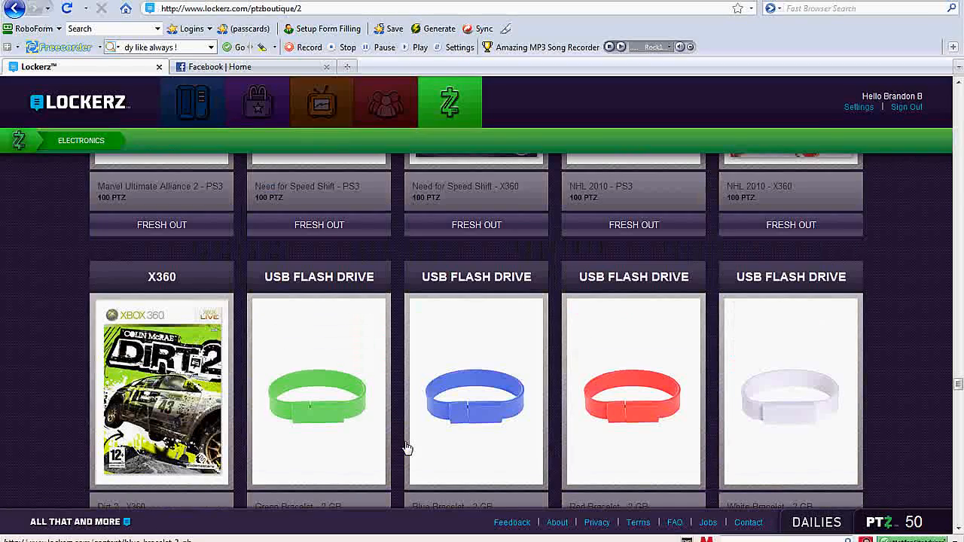
{"action": "scroll", "scroll_direction": "down", "scroll_amount": 3}
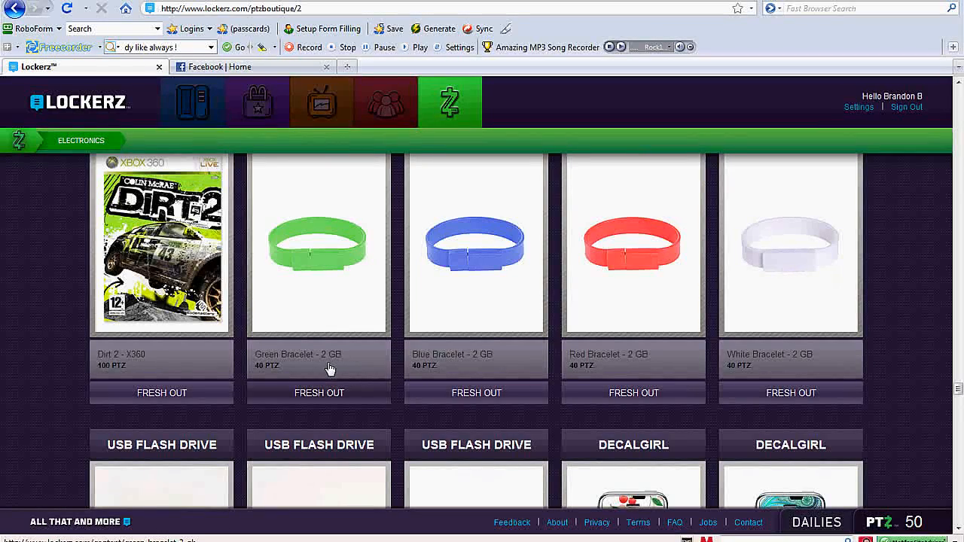
{"action": "scroll", "scroll_direction": "down", "scroll_amount": 3}
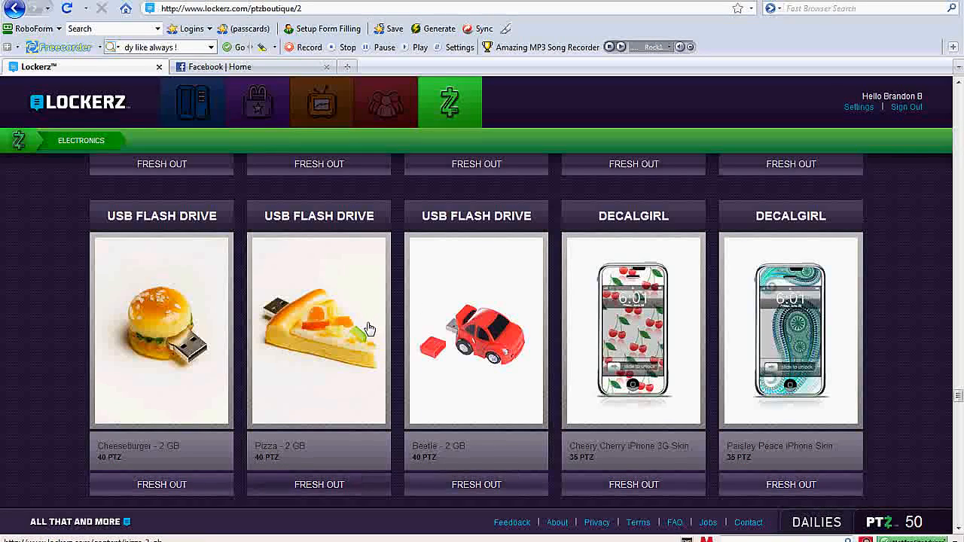
{"action": "mouse_move", "coordinate": [591, 342]}
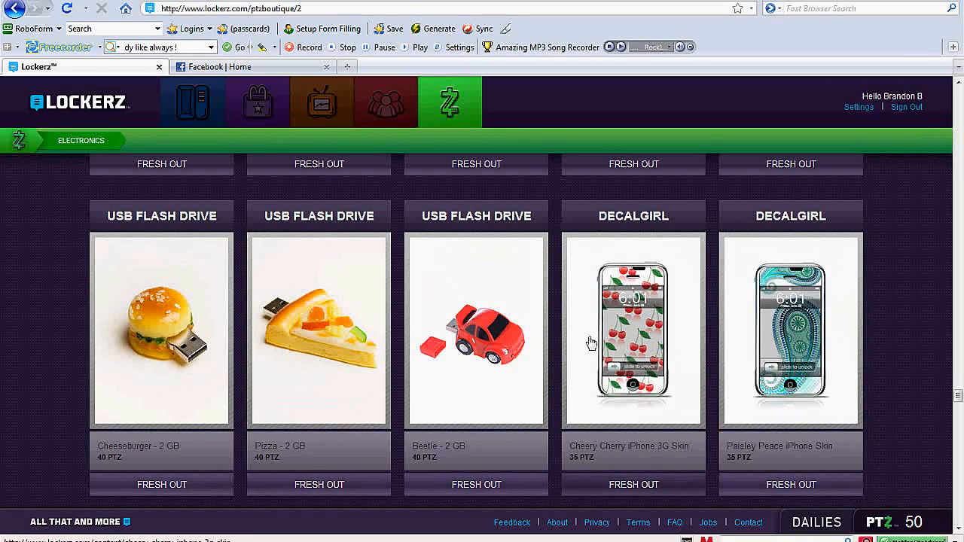
{"action": "scroll", "scroll_direction": "down", "scroll_amount": 3}
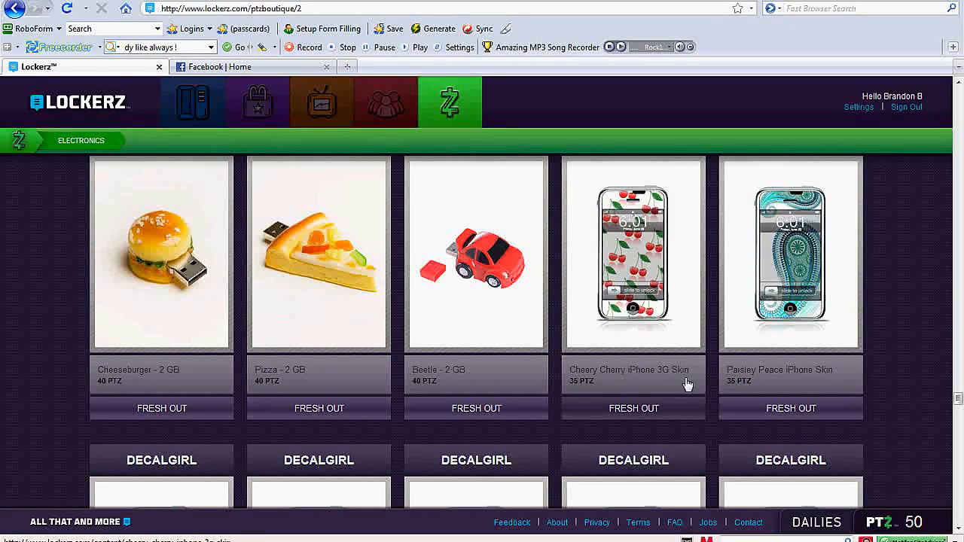
{"action": "scroll", "scroll_direction": "down", "scroll_amount": 3}
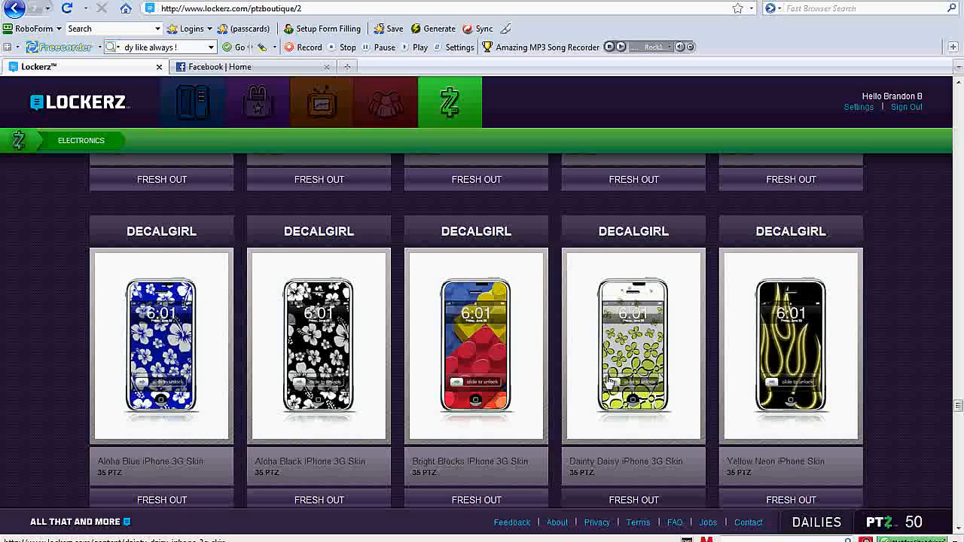
{"action": "scroll", "scroll_direction": "down", "scroll_amount": 3}
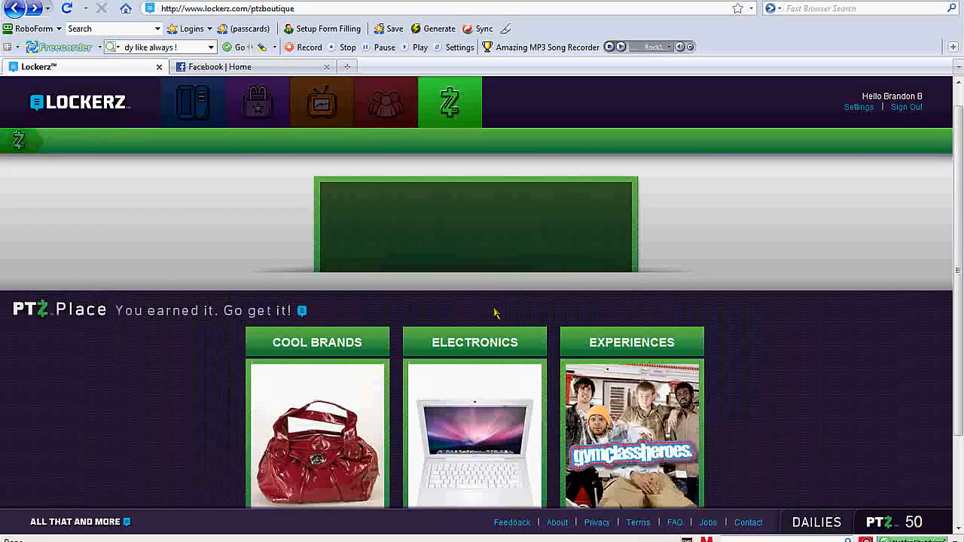
Scroll down PTZ Place and select the Experiences catalog image
{"action": "scroll", "scroll_direction": "down", "scroll_amount": 3}
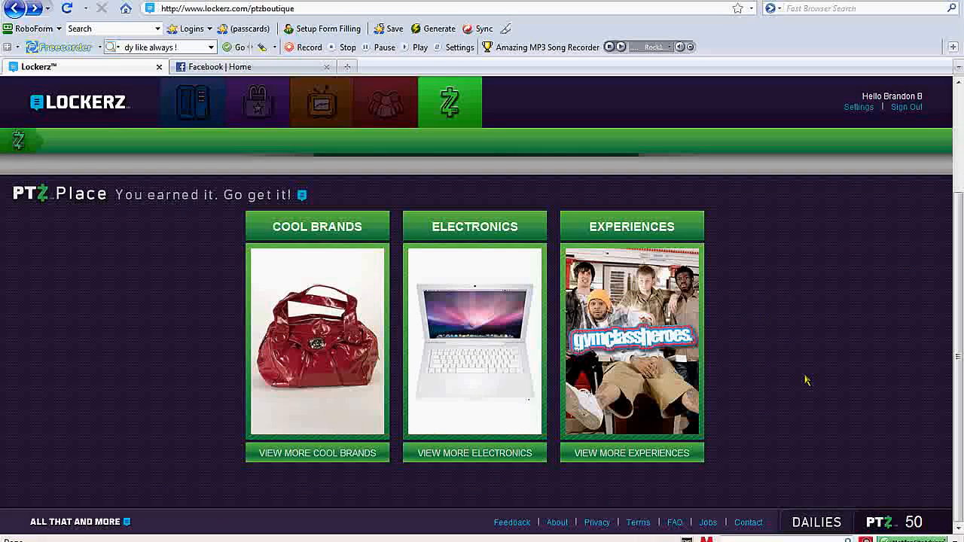
{"action": "mouse_move", "coordinate": [819, 386]}
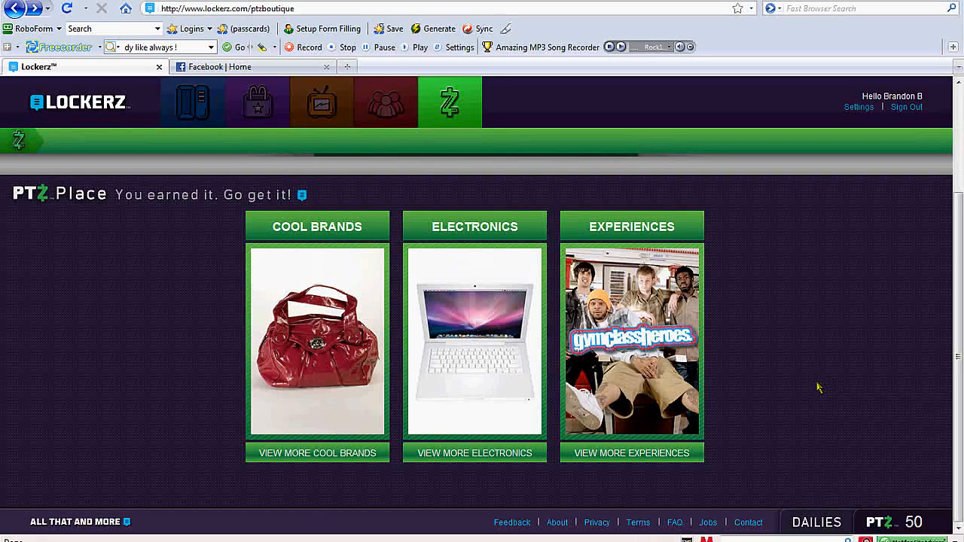
{"action": "left_click", "coordinate": [631, 339]}
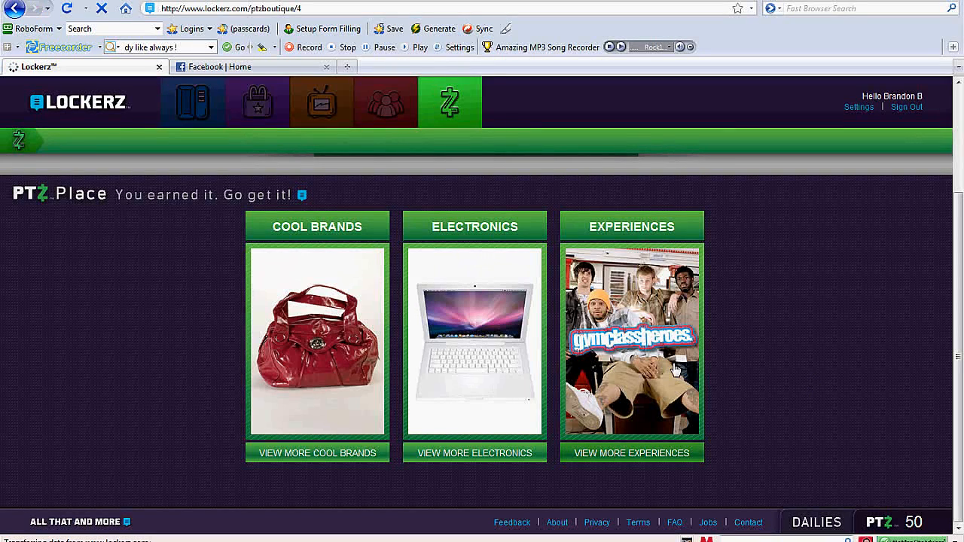
Browse the Experiences concerts and charity donations, then return to My Locker
{"action": "left_click", "coordinate": [631, 453]}
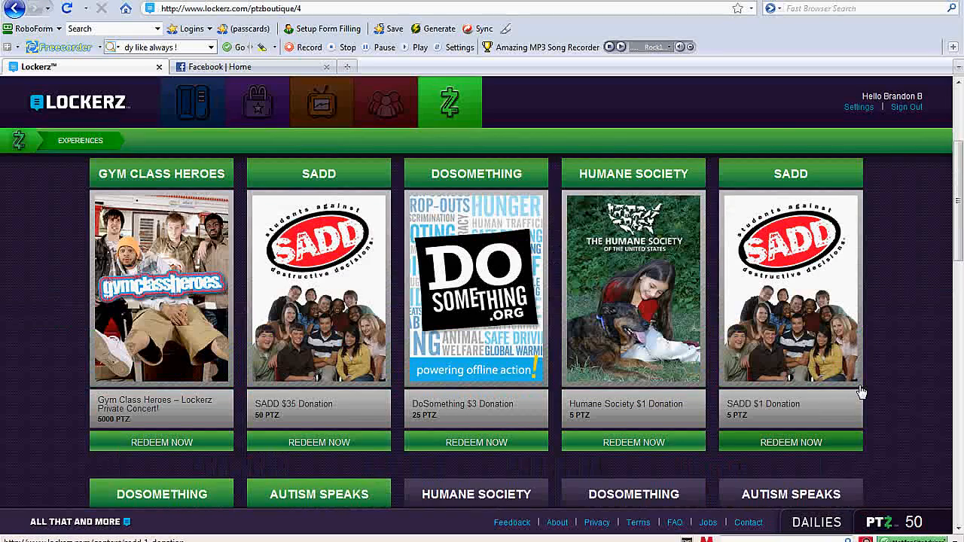
{"action": "mouse_move", "coordinate": [880, 386]}
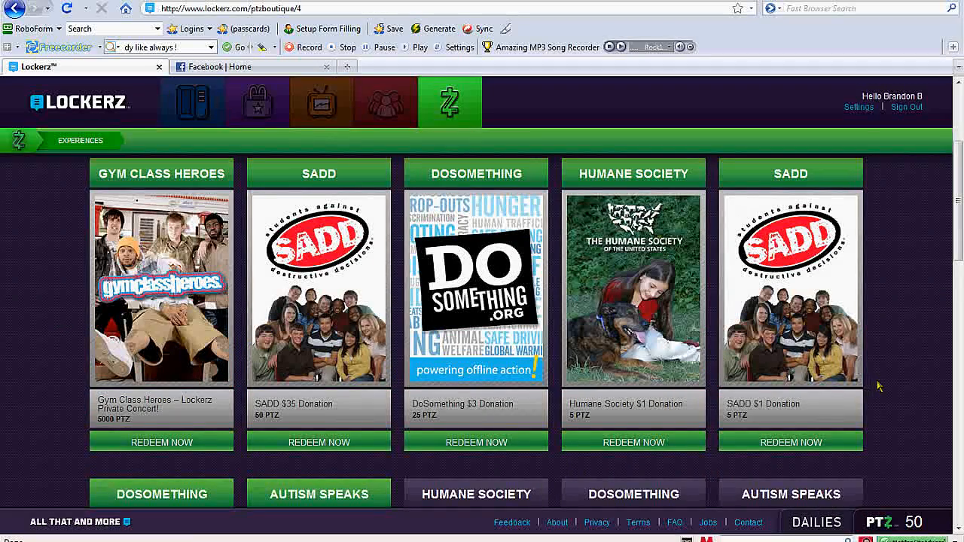
{"action": "mouse_move", "coordinate": [886, 386]}
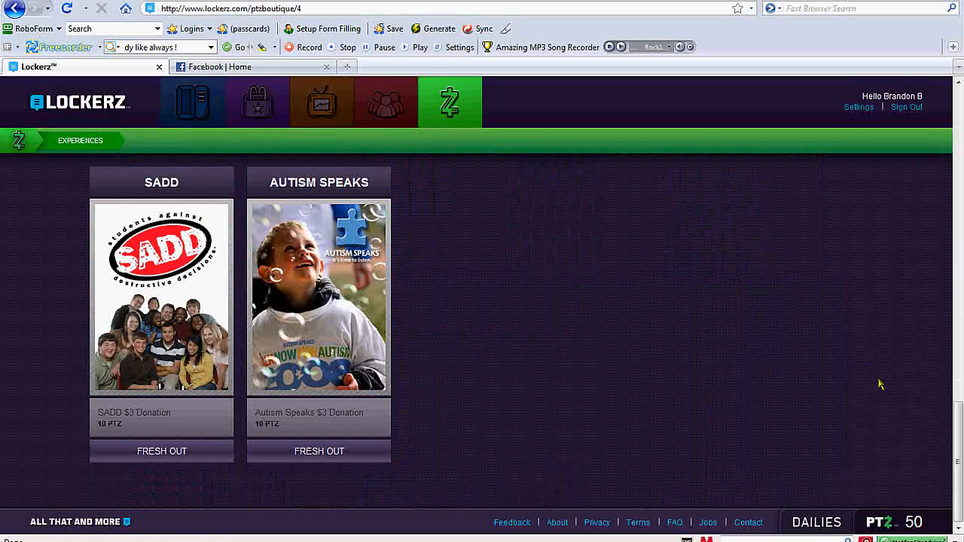
{"action": "mouse_move", "coordinate": [192, 101]}
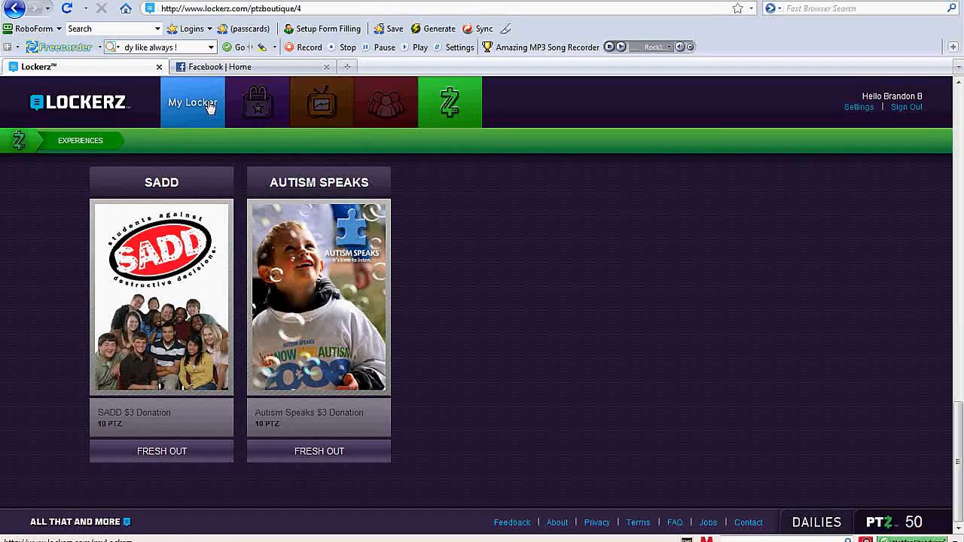
{"action": "left_click", "coordinate": [192, 102]}
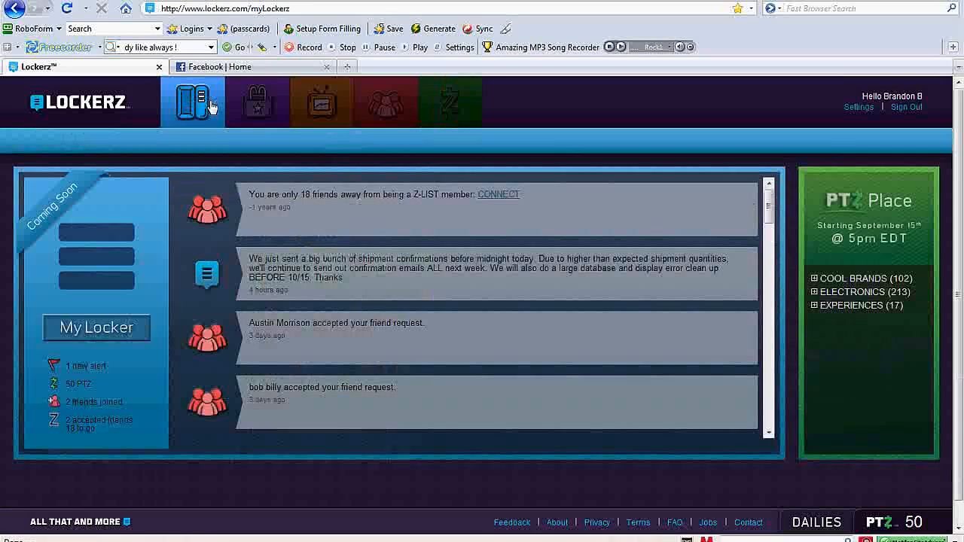